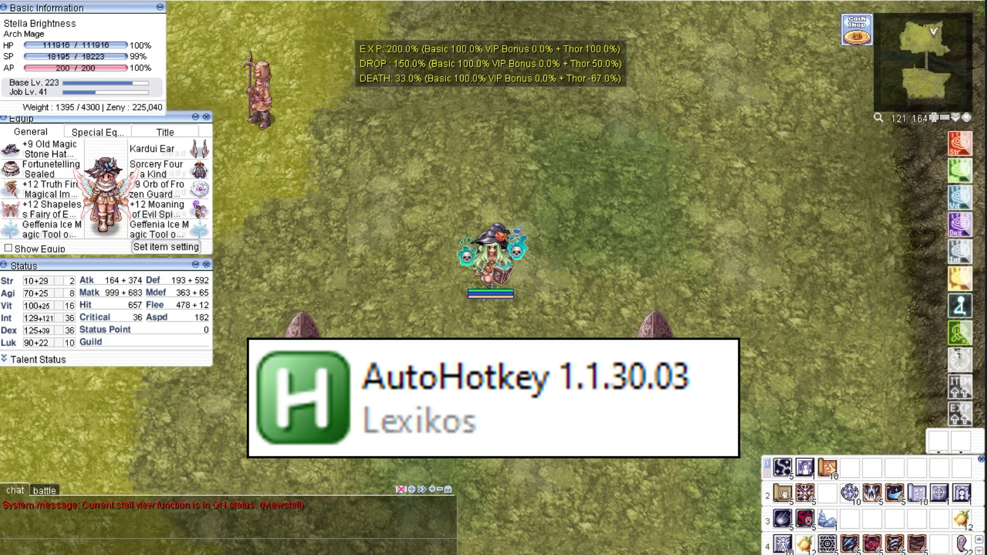
# Show the item description of the equipped +9 Old Magic Stone Hat.
pyautogui.click(161, 7)
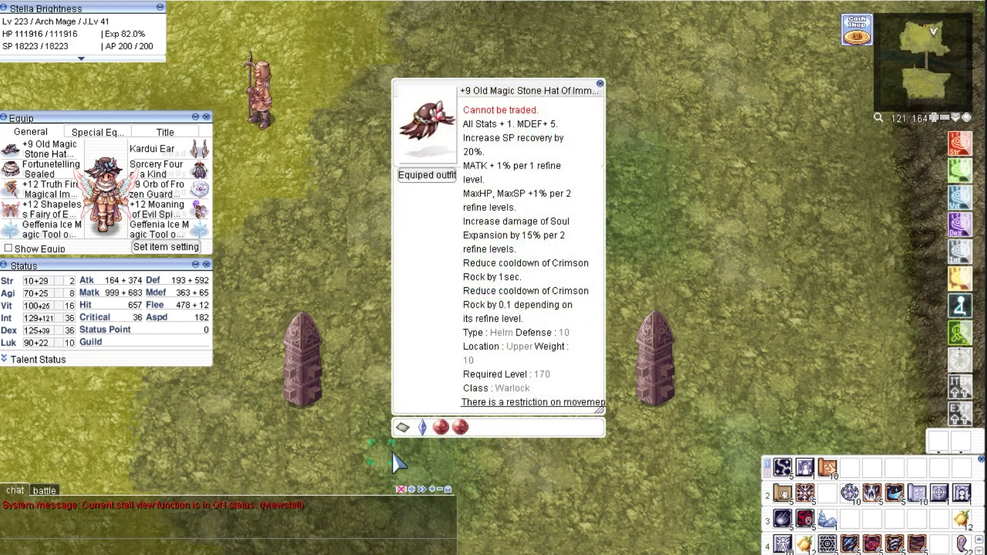
pyautogui.moveTo(423, 427)
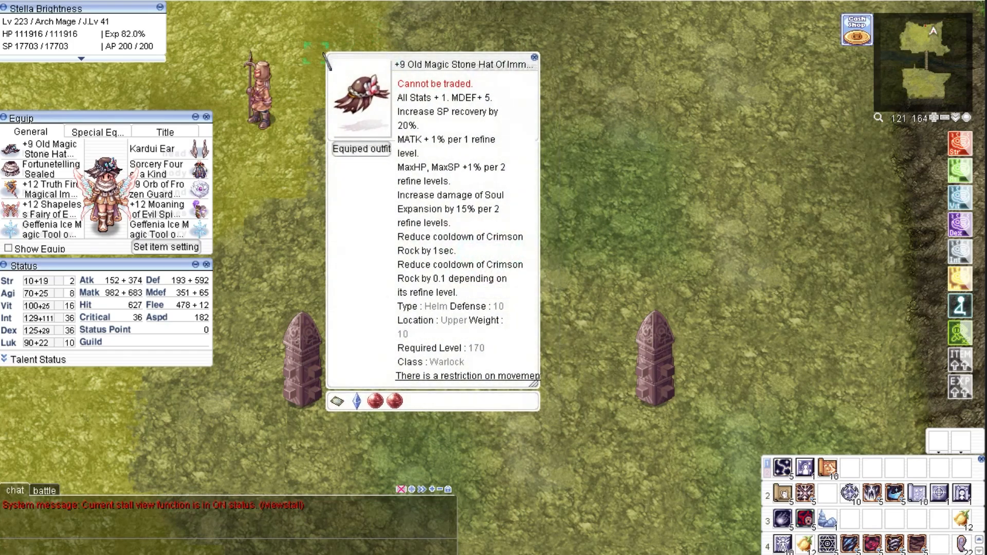
pyautogui.moveTo(229, 167)
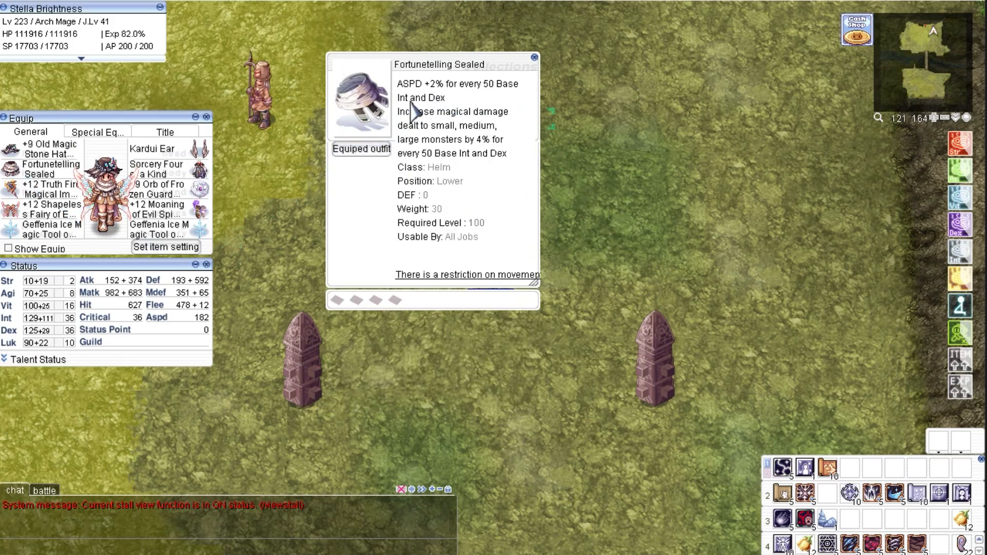
pyautogui.moveTo(444, 172)
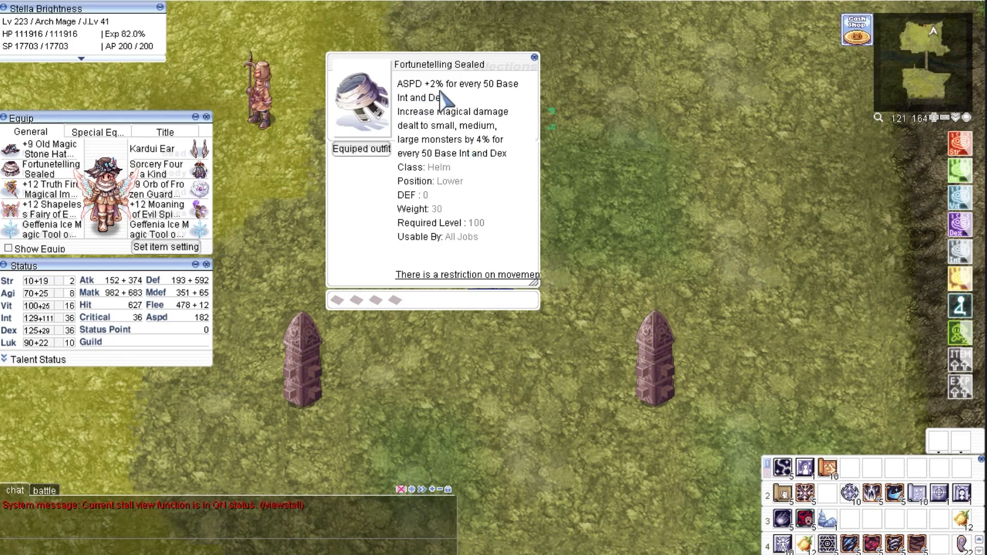
pyautogui.moveTo(444, 93)
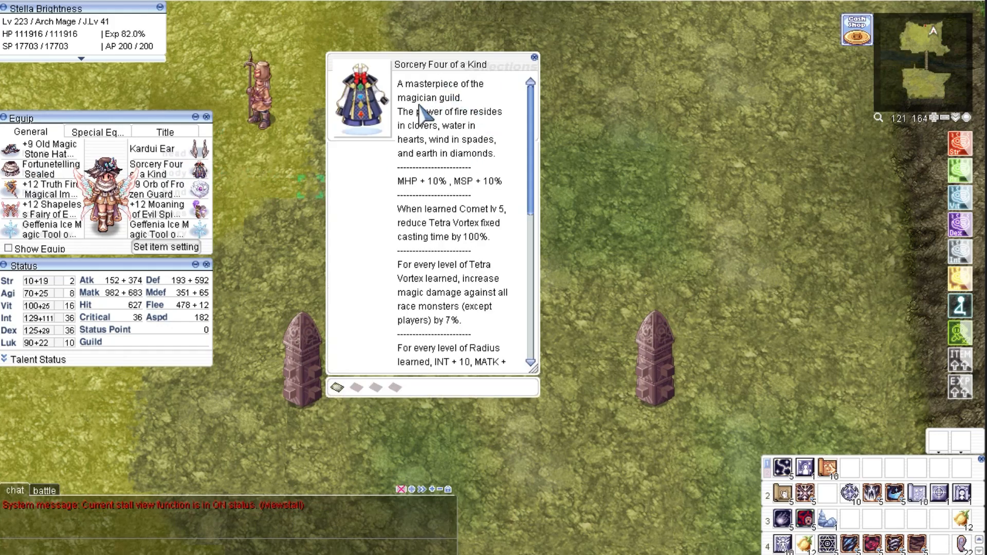
pyautogui.moveTo(542, 211)
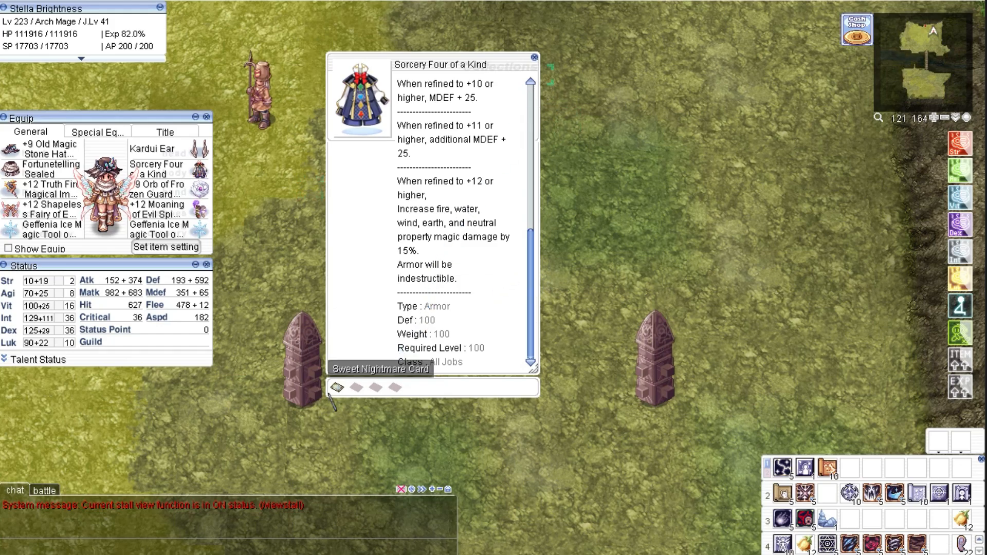
# Show the +12 Truth Fire staff's item description from the Equip window.
pyautogui.click(337, 388)
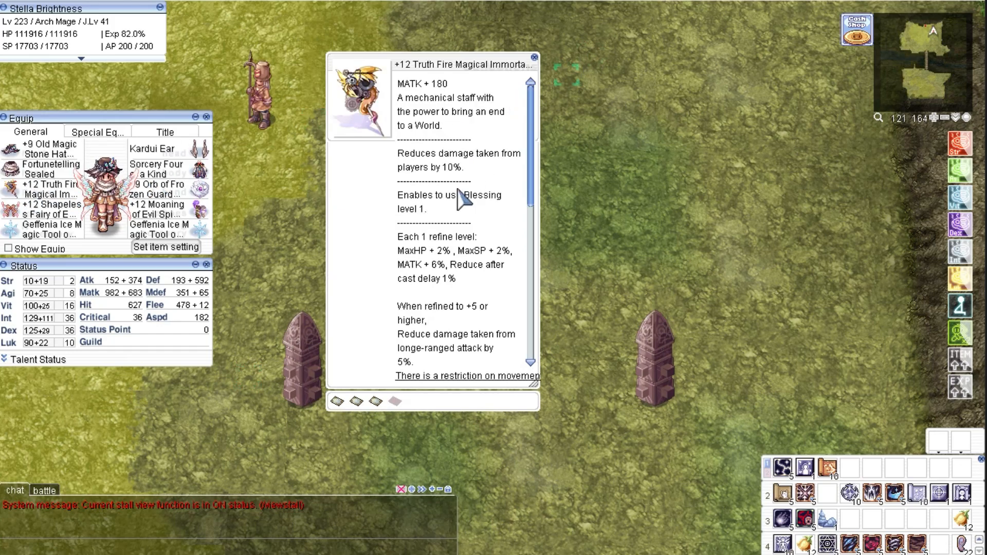
pyautogui.moveTo(337, 400)
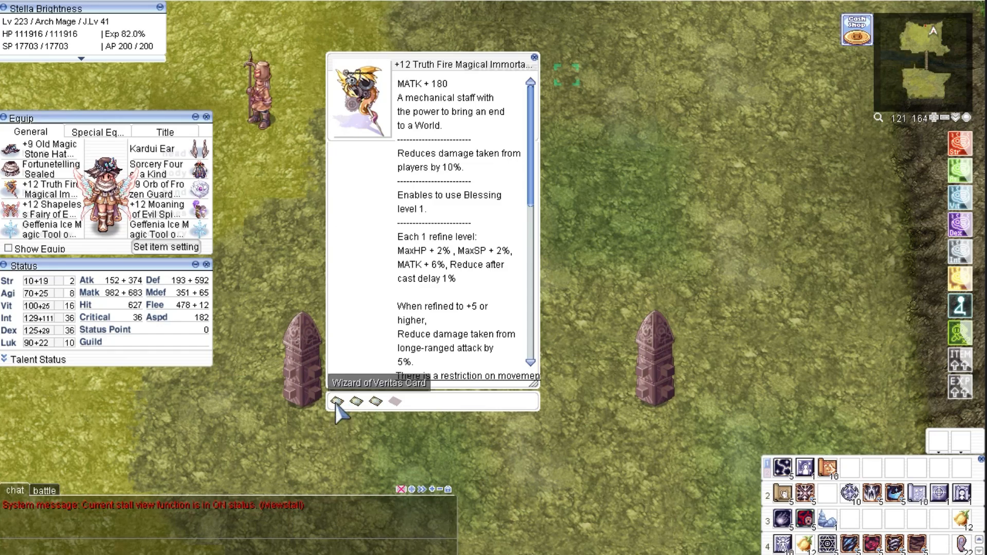
pyautogui.moveTo(374, 402)
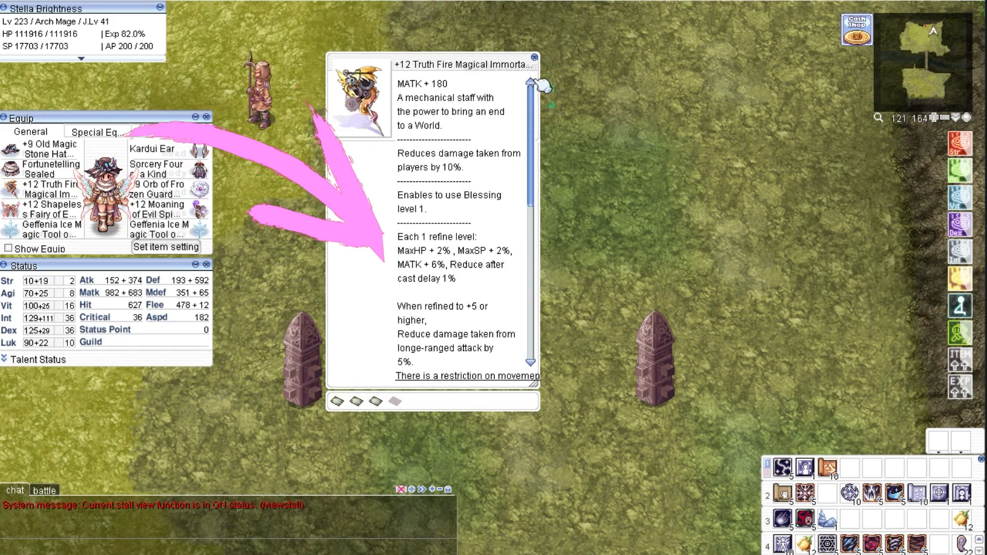
pyautogui.moveTo(491, 251)
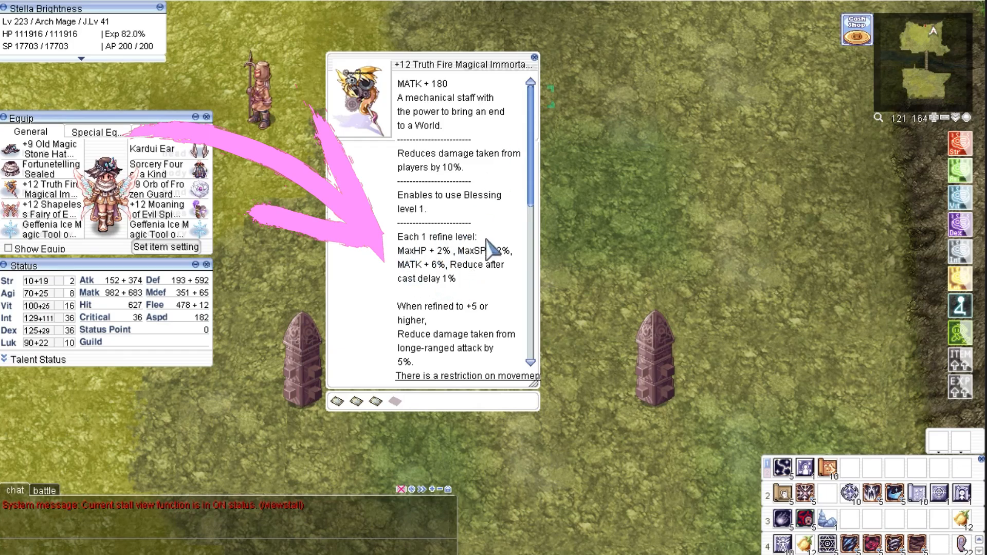
pyautogui.moveTo(477, 300)
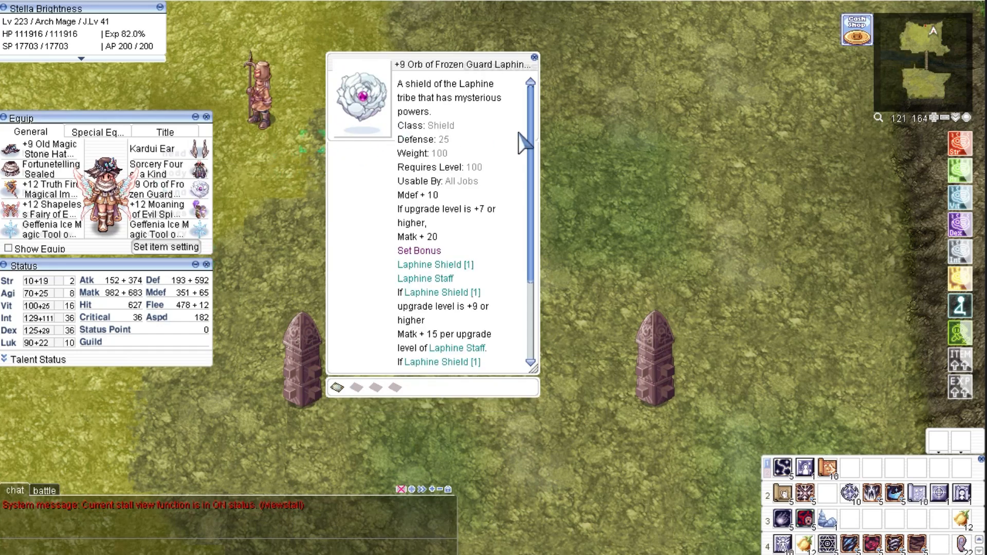
# Scroll through the shield and Geffenia Ice Magic Tool descriptions to read their effects.
pyautogui.scroll(-3)
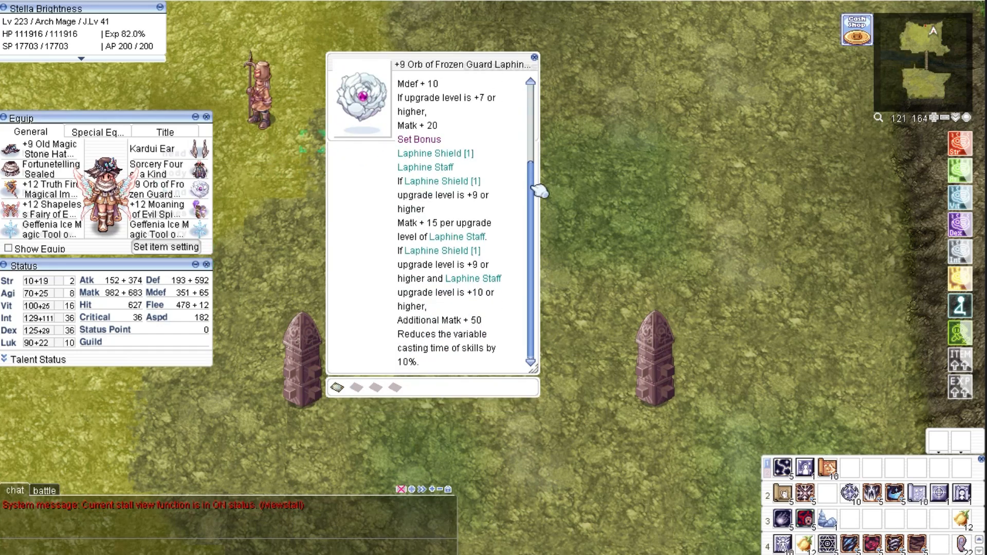
pyautogui.moveTo(199, 187)
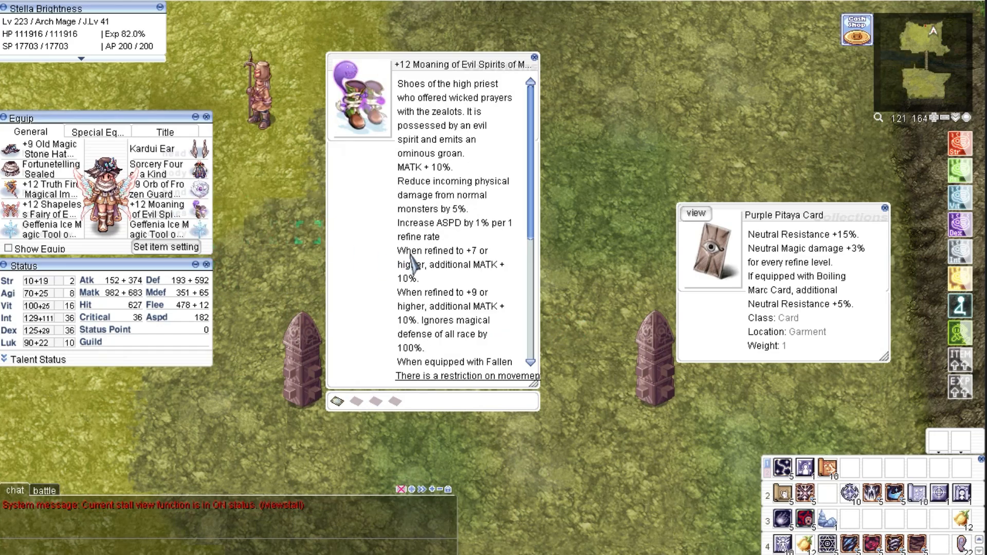
pyautogui.moveTo(465, 234)
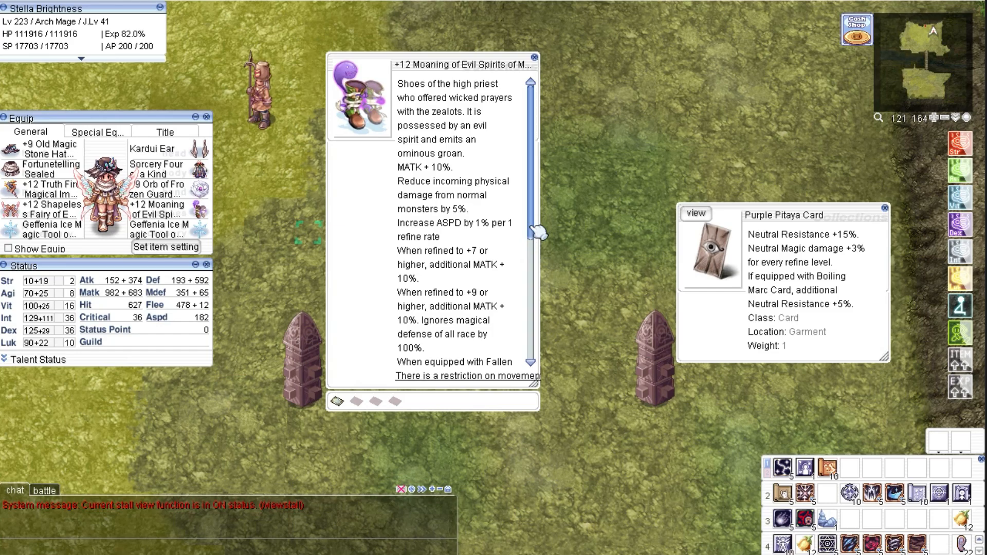
pyautogui.scroll(-3)
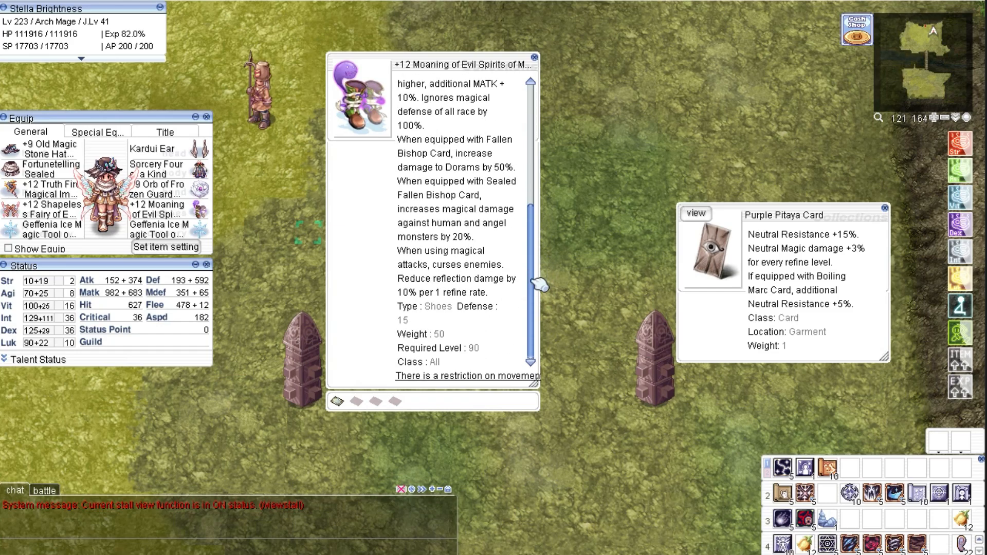
pyautogui.moveTo(377, 427)
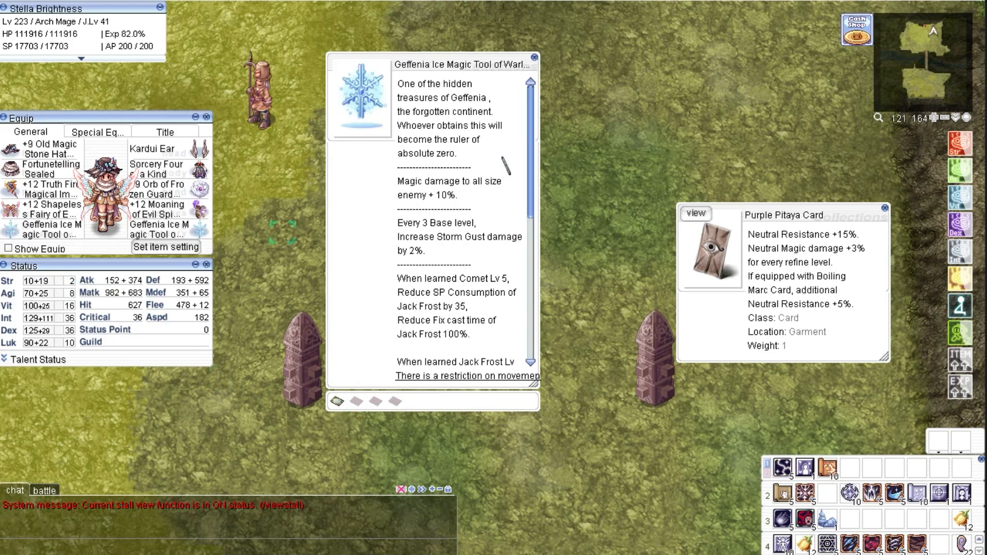
pyautogui.moveTo(543, 154)
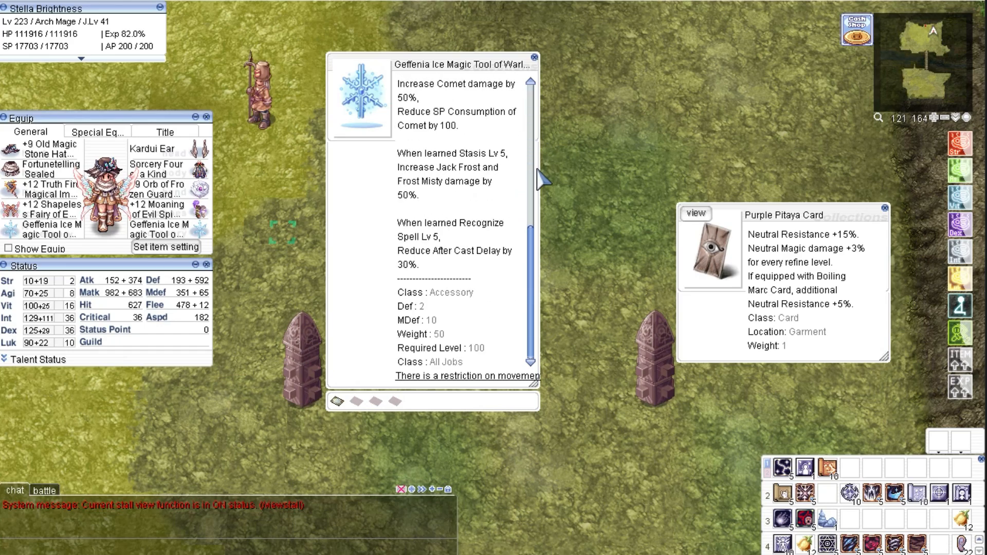
pyautogui.moveTo(415, 209)
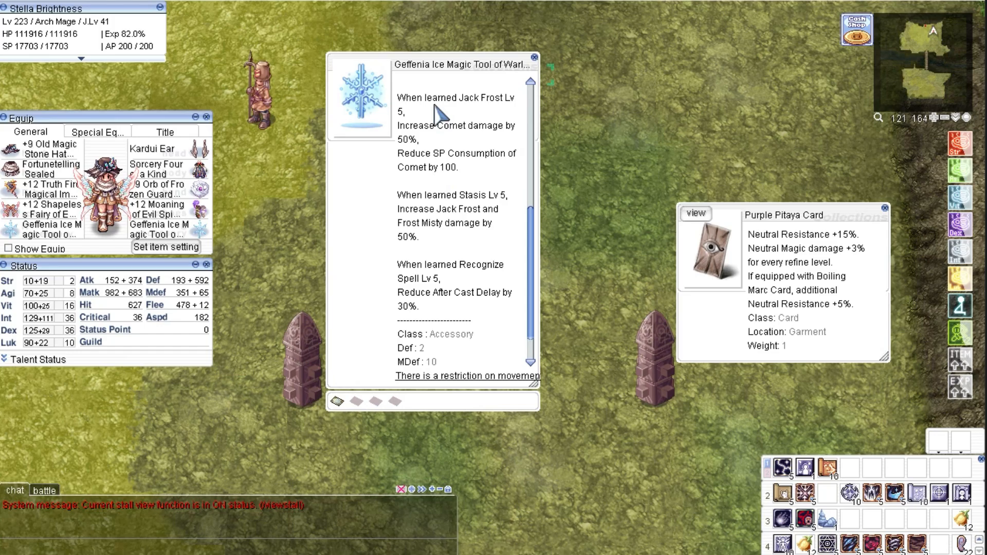
pyautogui.moveTo(519, 148)
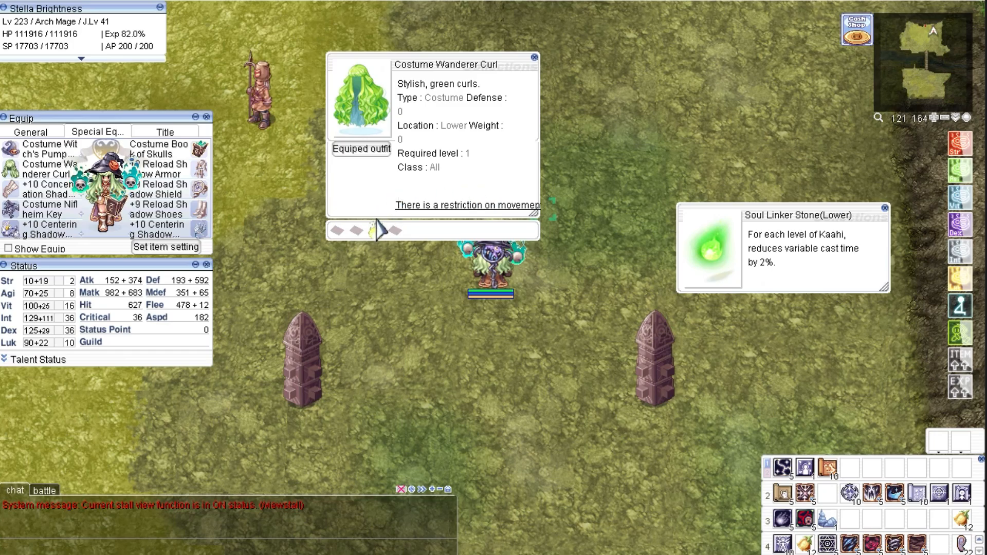
pyautogui.moveTo(229, 186)
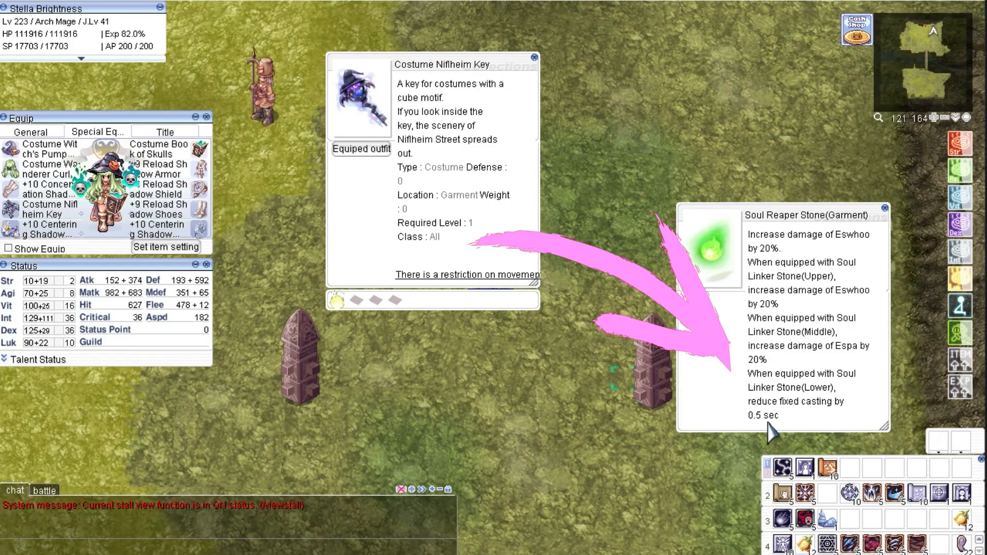
pyautogui.moveTo(717, 434)
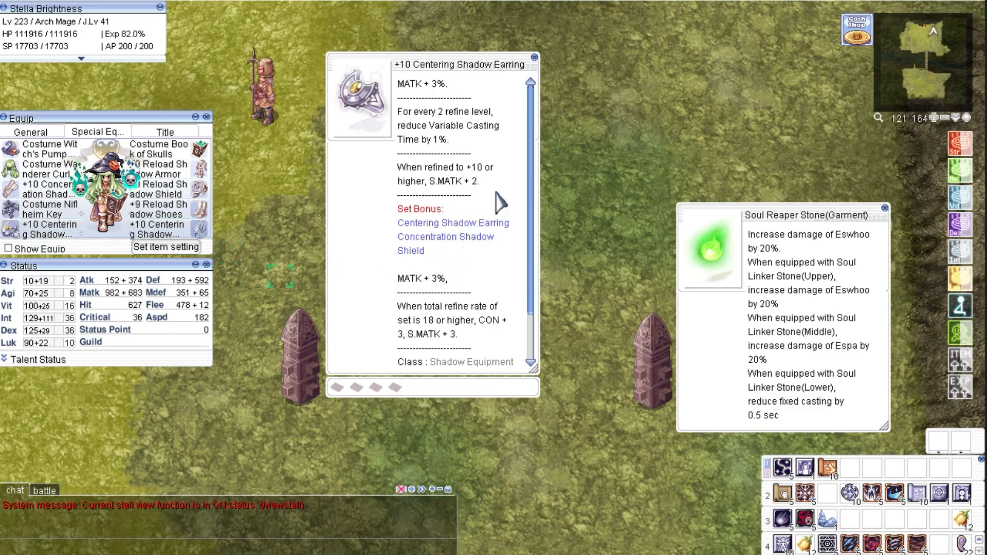
pyautogui.moveTo(203, 237)
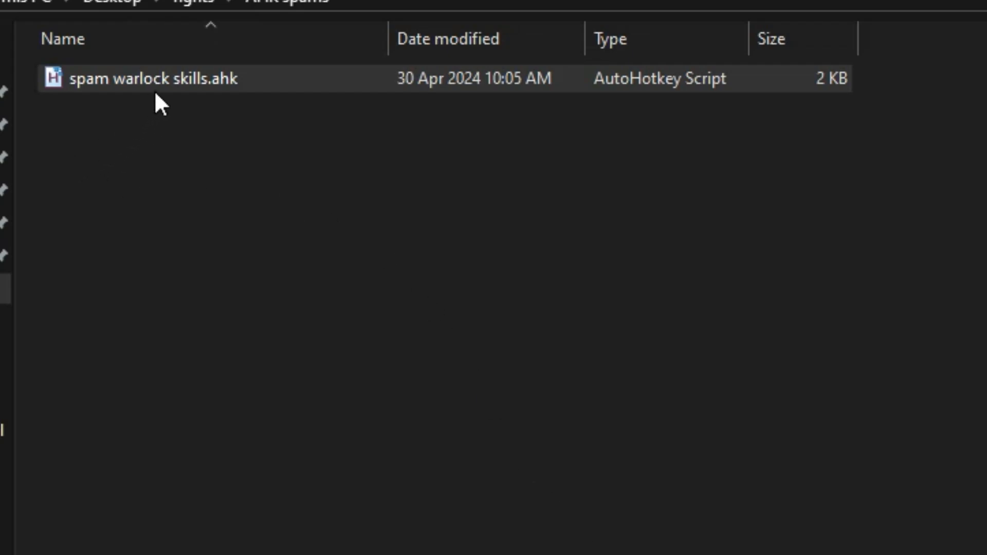
# Run spam warlock skills.ahk as administrator from its context menu.
pyautogui.rightClick(144, 78)
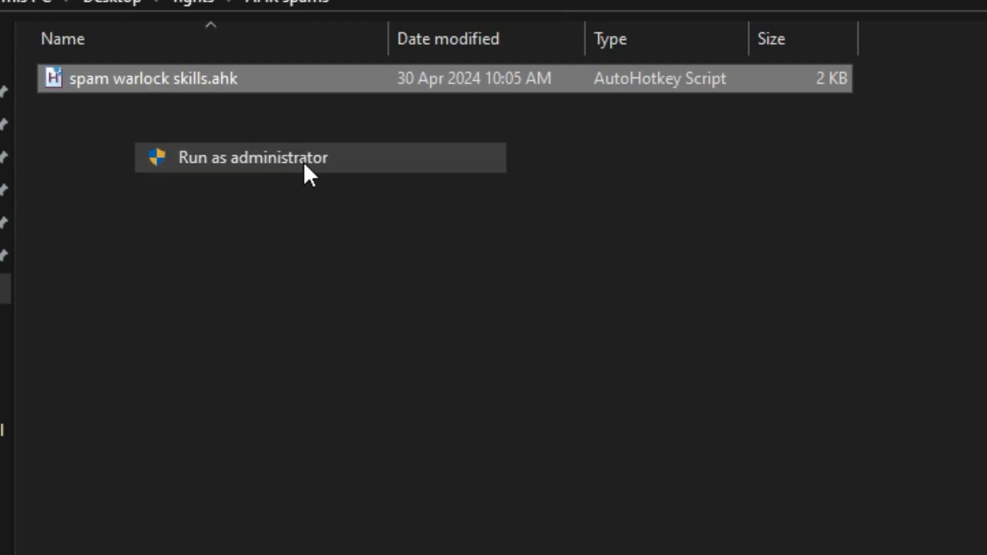
pyautogui.click(252, 157)
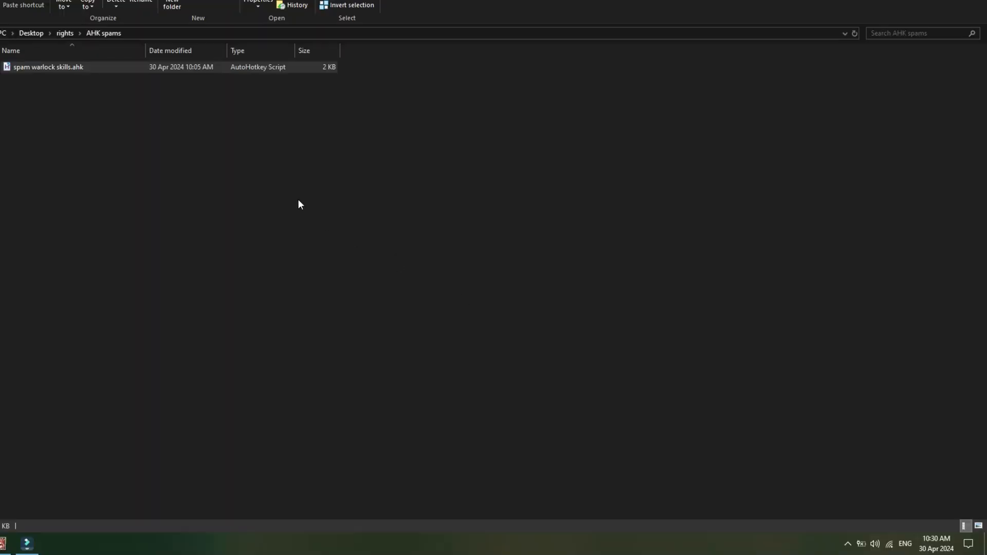
# Switch from the game back to the AHK spams folder in File Explorer.
pyautogui.click(49, 67)
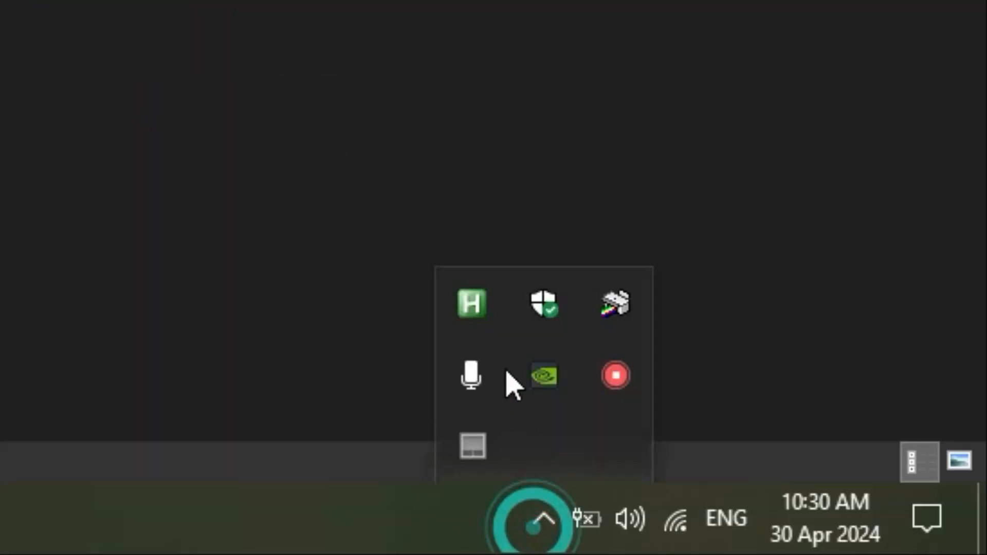
pyautogui.moveTo(471, 304)
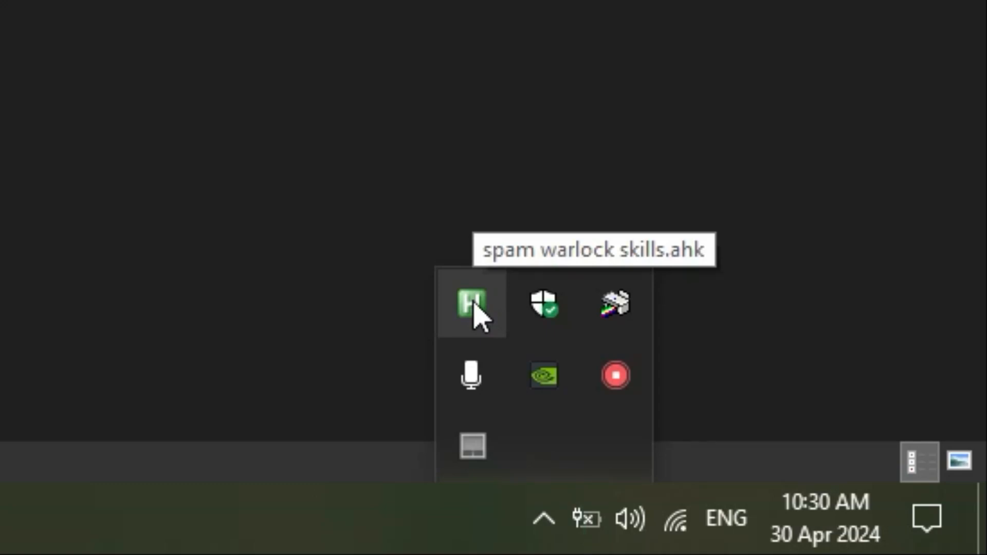
# Exit the running warlock spam script from its AutoHotkey tray icon.
pyautogui.rightClick(470, 304)
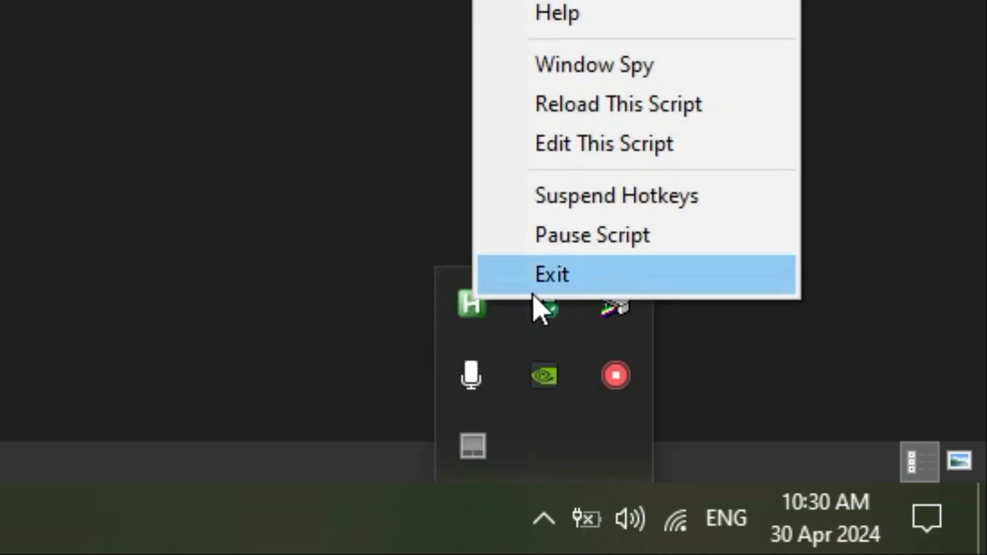
pyautogui.moveTo(528, 246)
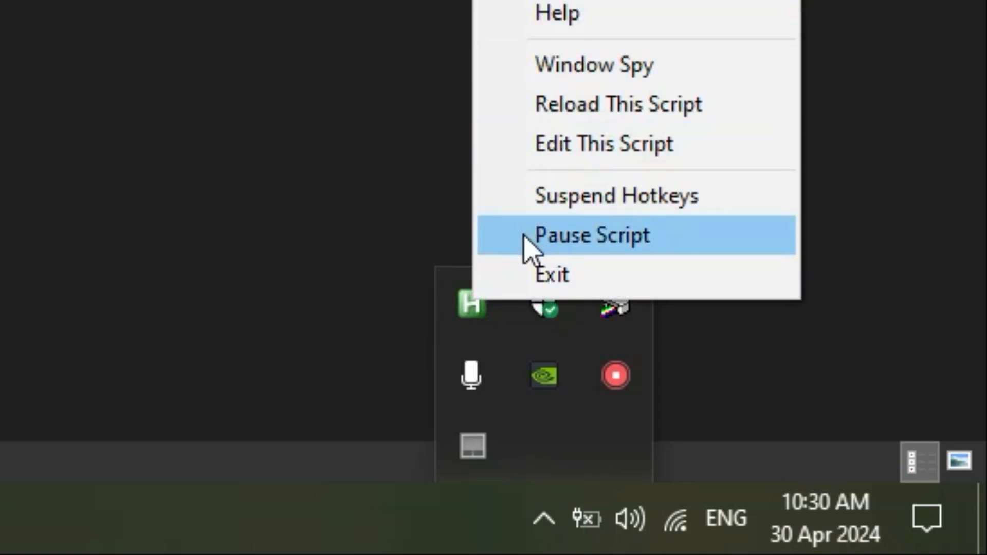
pyautogui.moveTo(542, 287)
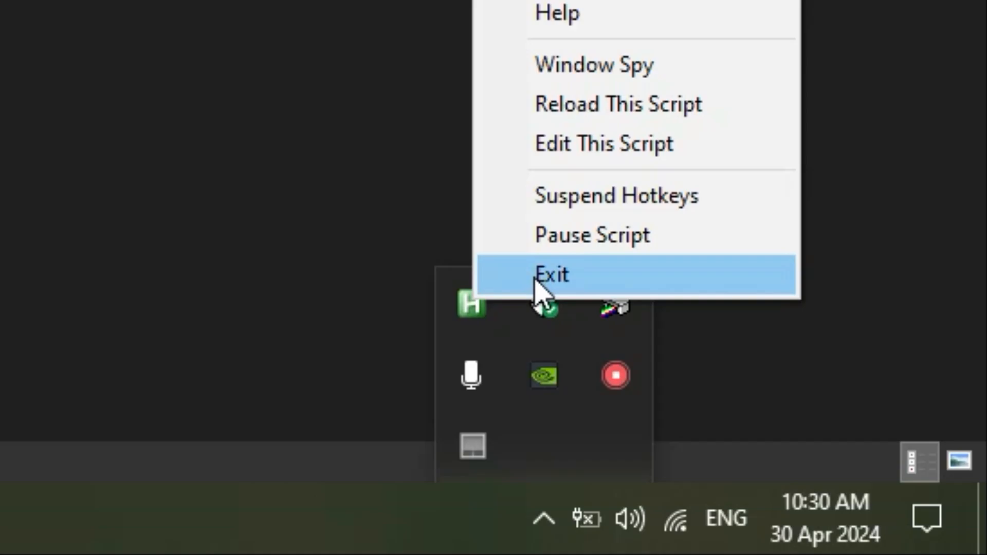
pyautogui.click(551, 275)
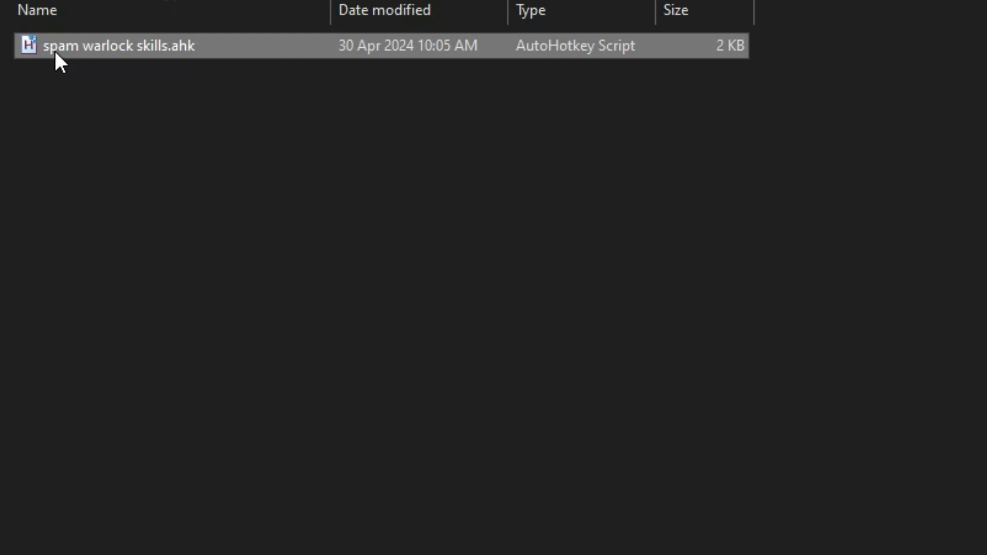
# Open spam warlock skills.ahk in Notepad to view its hotkey loops.
pyautogui.rightClick(116, 45)
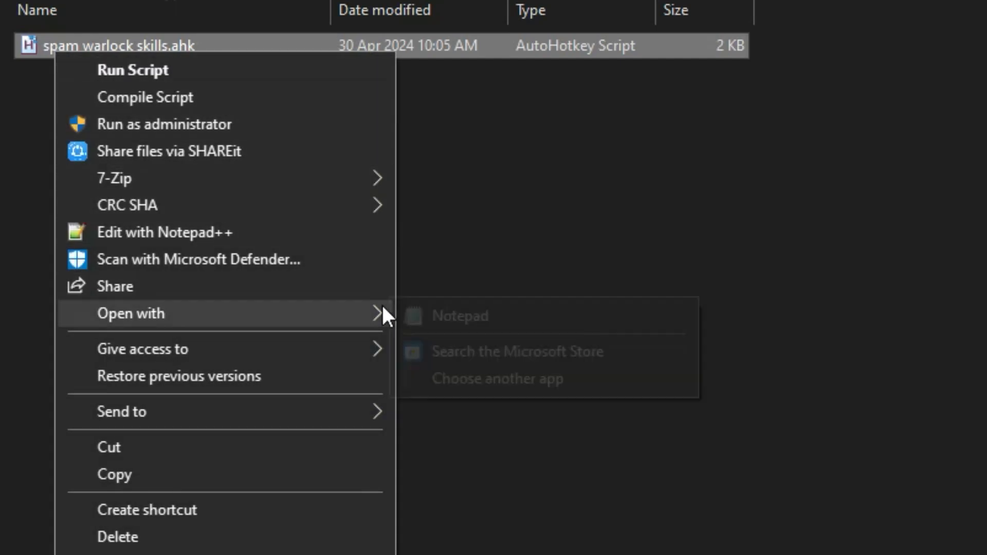
pyautogui.click(460, 316)
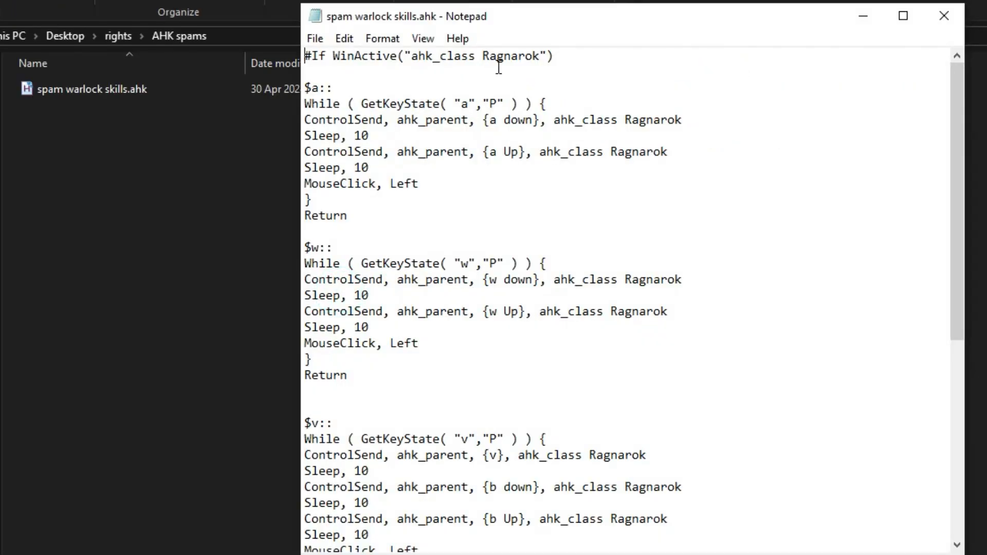
pyautogui.click(361, 82)
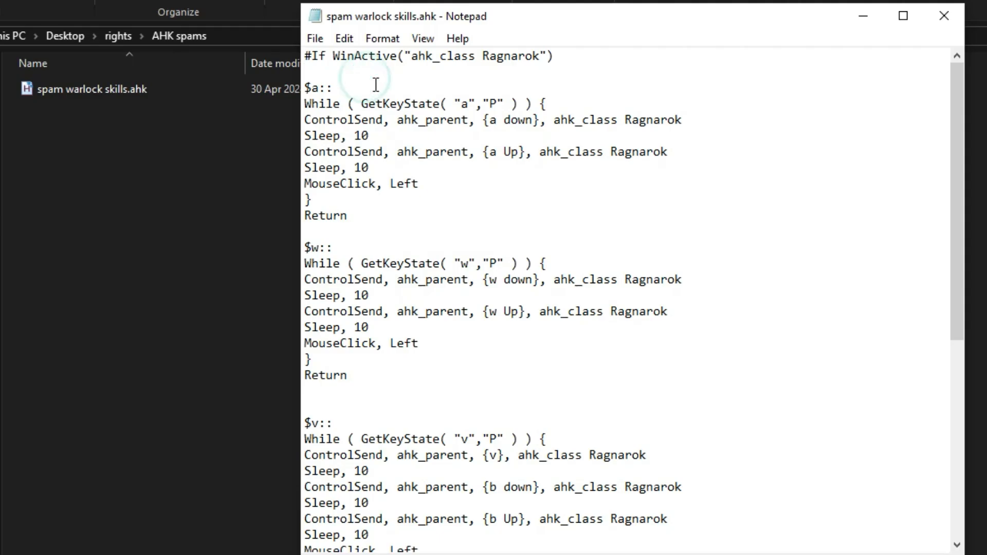
pyautogui.tripleClick(427, 56)
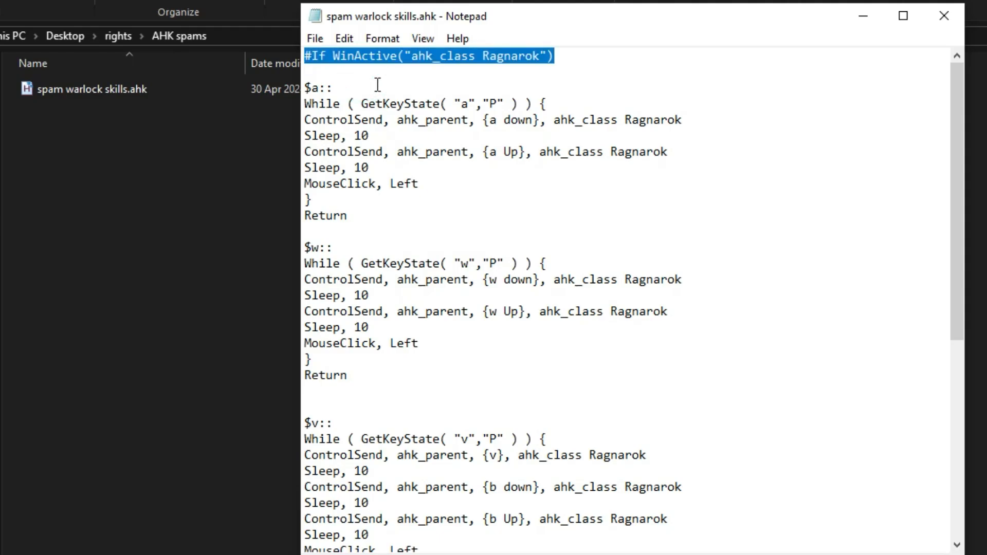
pyautogui.moveTo(414, 60)
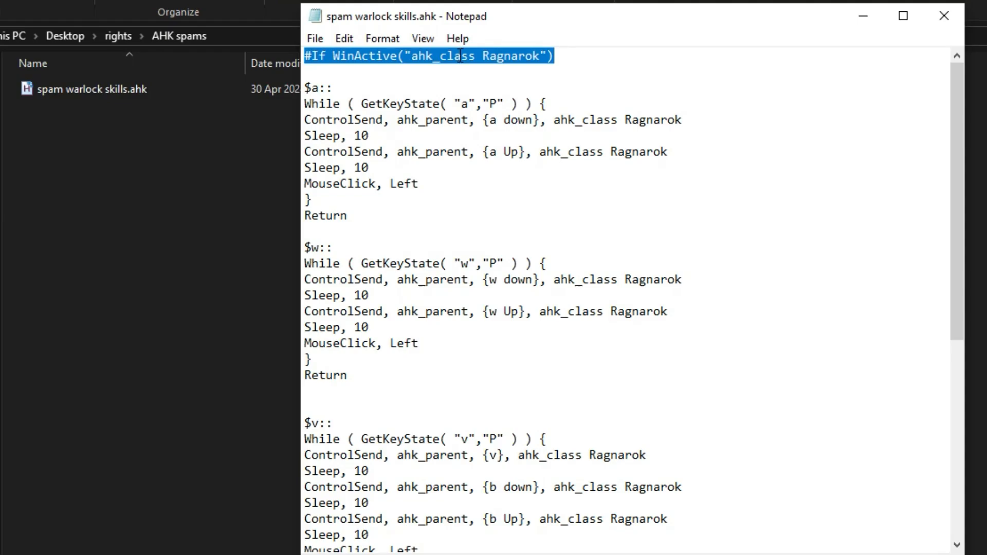
pyautogui.click(459, 56)
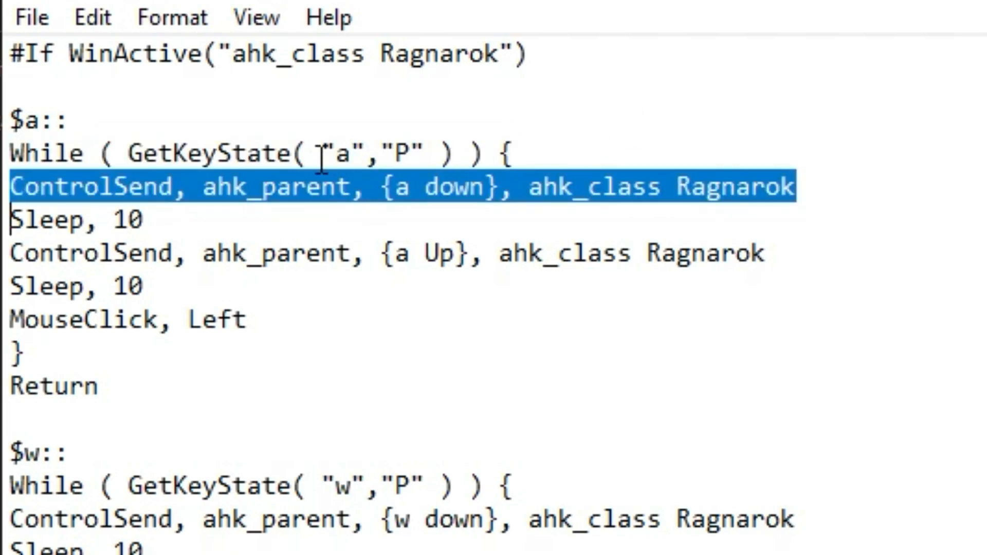
pyautogui.moveTo(406, 207)
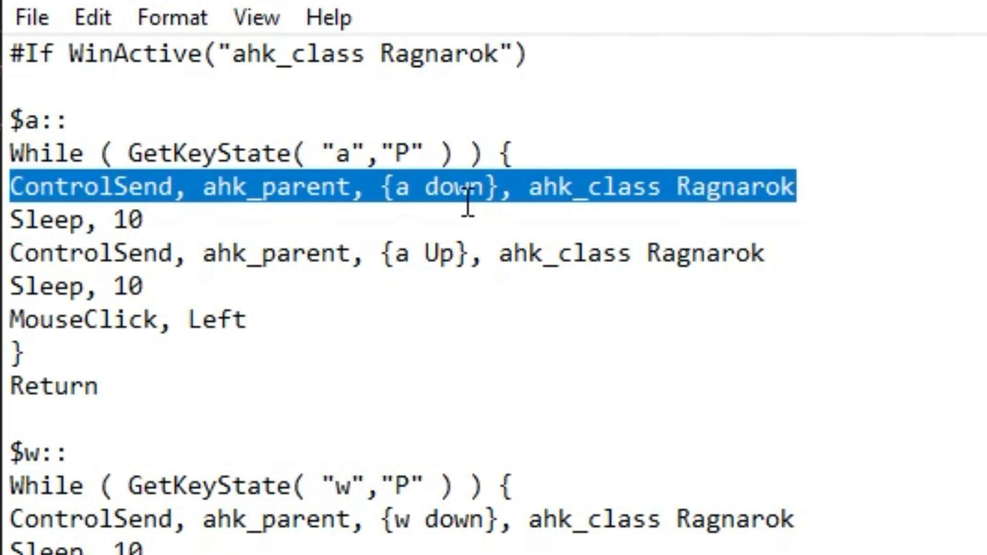
pyautogui.click(513, 186)
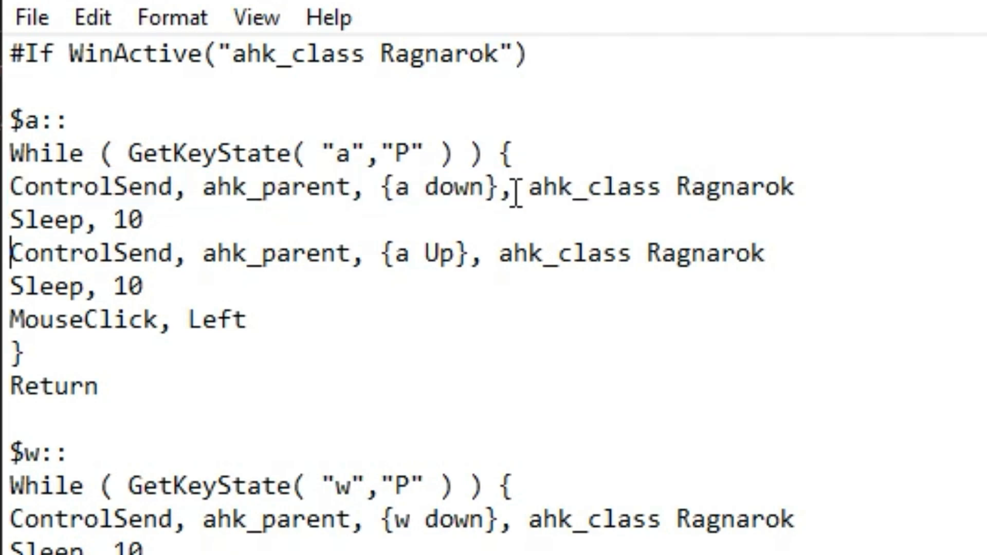
pyautogui.doubleClick(72, 218)
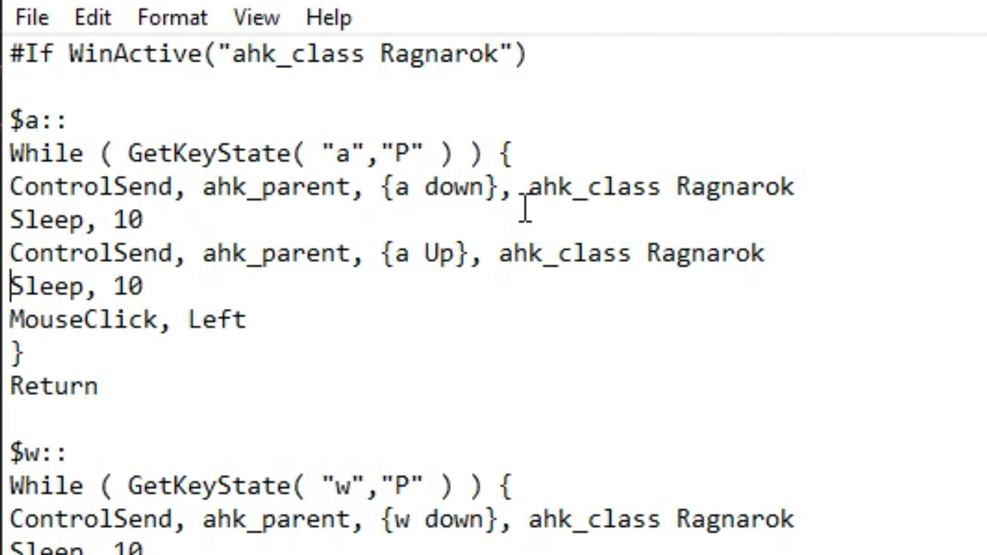
pyautogui.moveTo(9, 116); pyautogui.dragTo(144, 236)
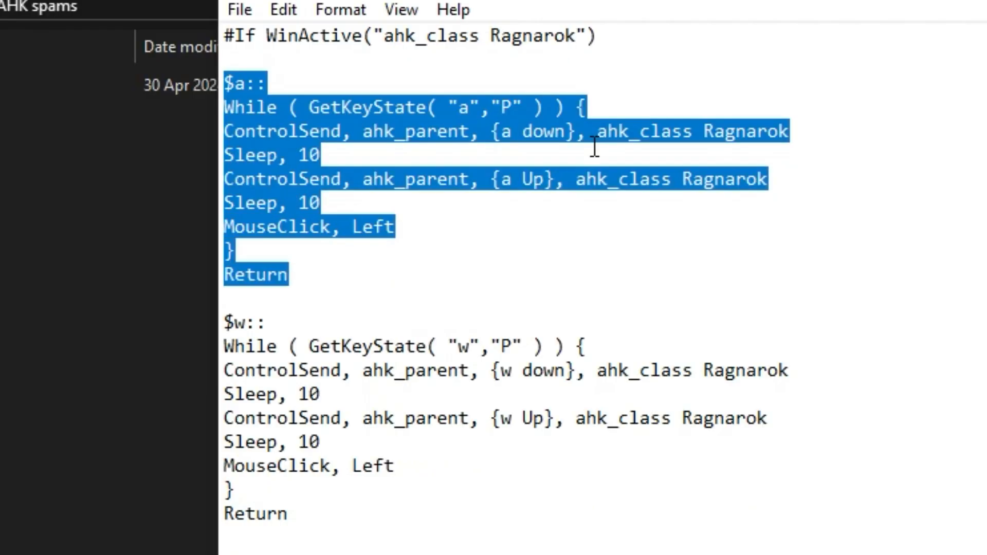
pyautogui.moveTo(587, 205)
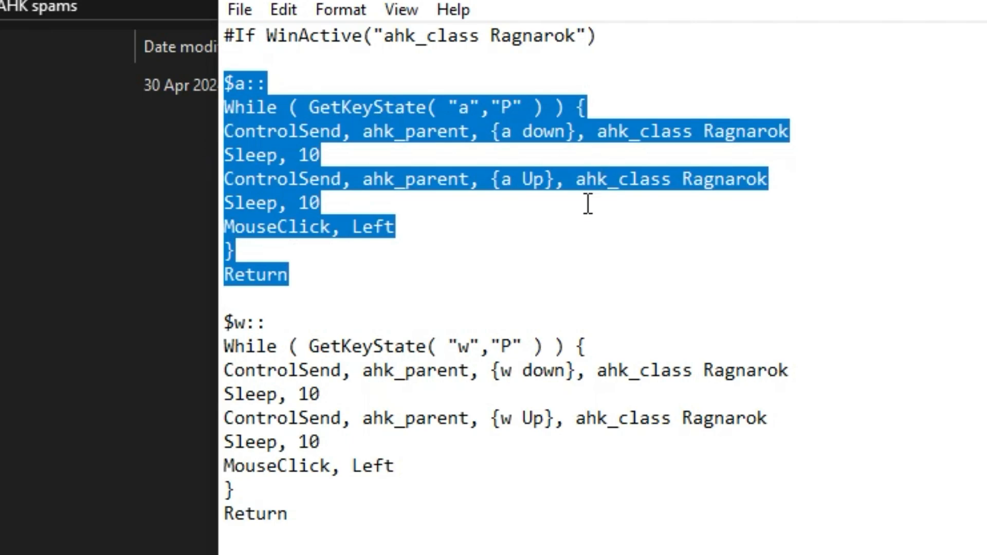
pyautogui.moveTo(546, 211)
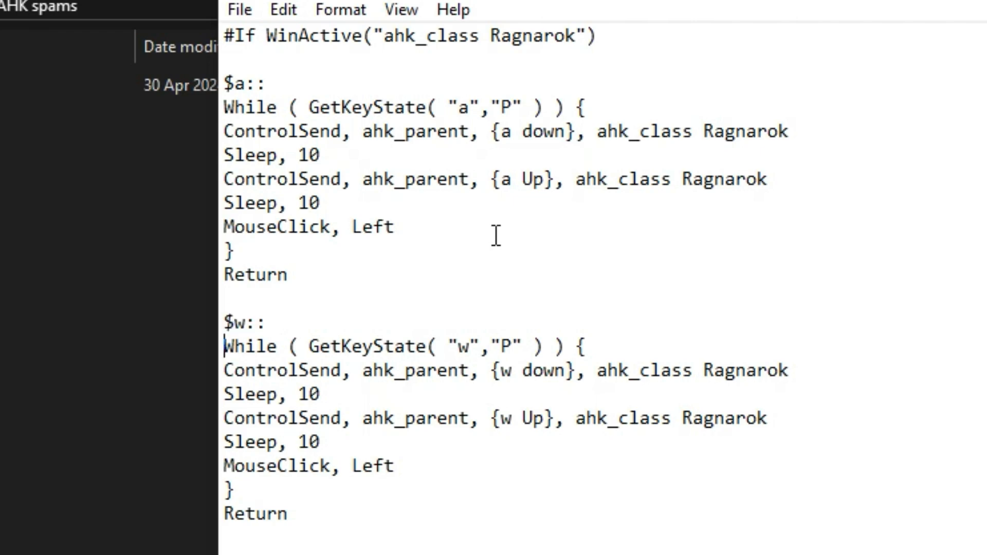
pyautogui.moveTo(223, 323); pyautogui.dragTo(287, 522)
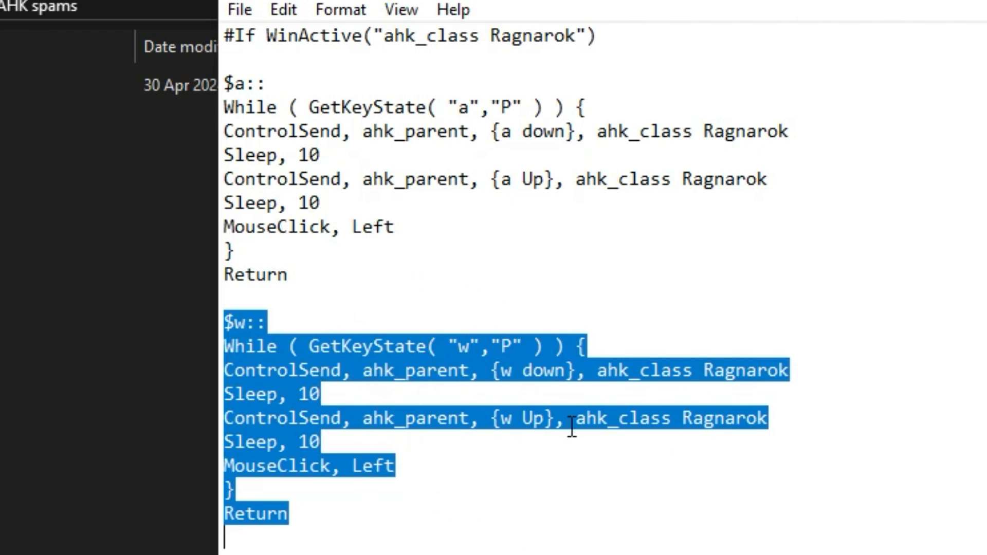
pyautogui.moveTo(626, 462)
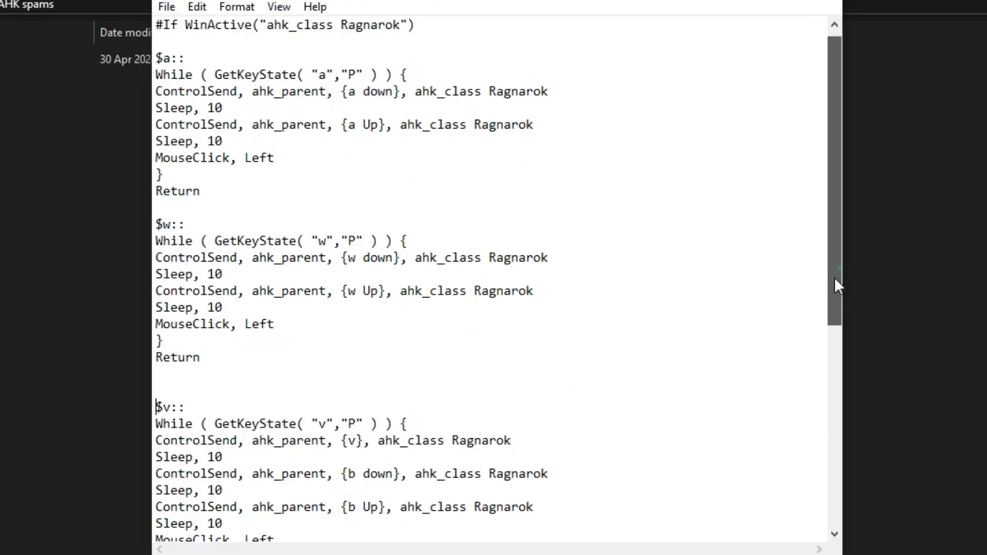
pyautogui.scroll(-3)
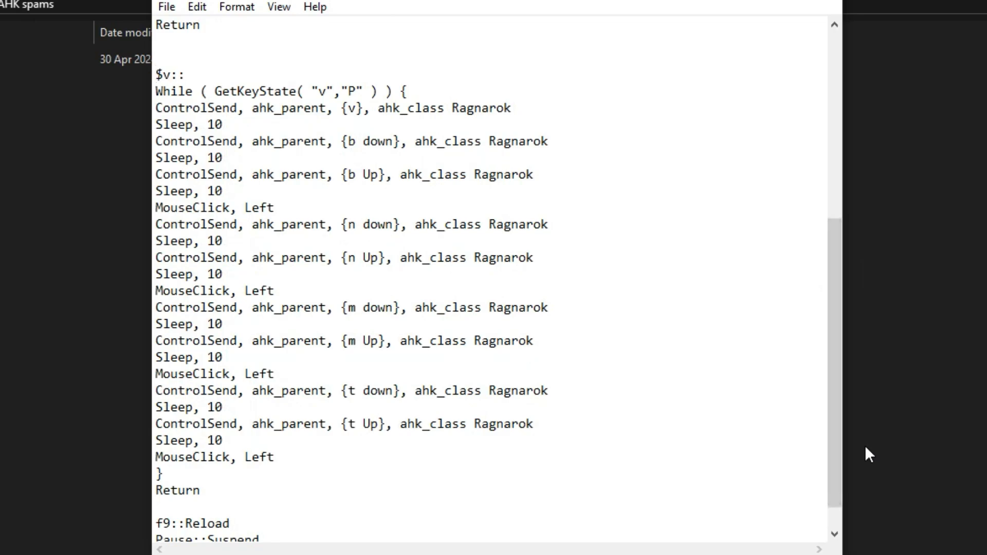
pyautogui.doubleClick(171, 74)
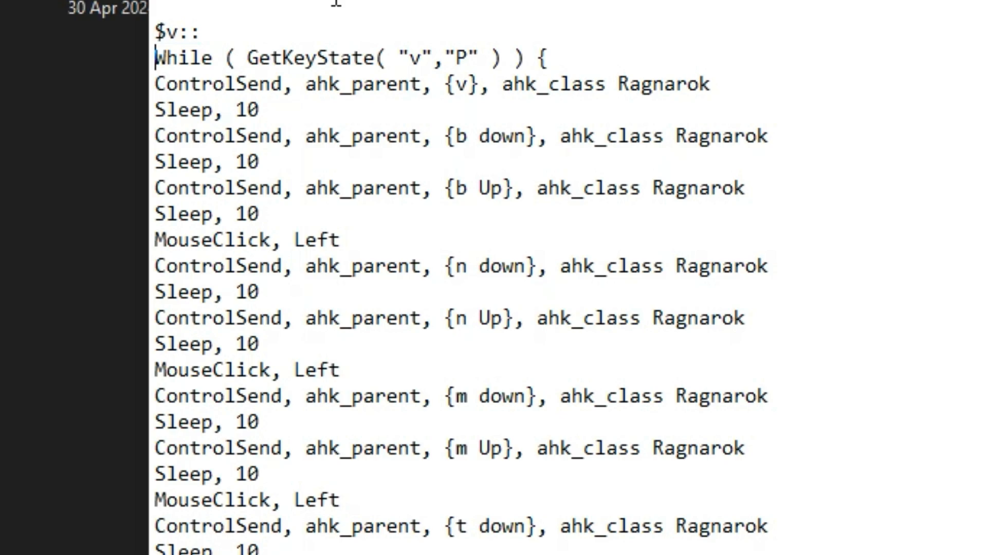
pyautogui.tripleClick(349, 58)
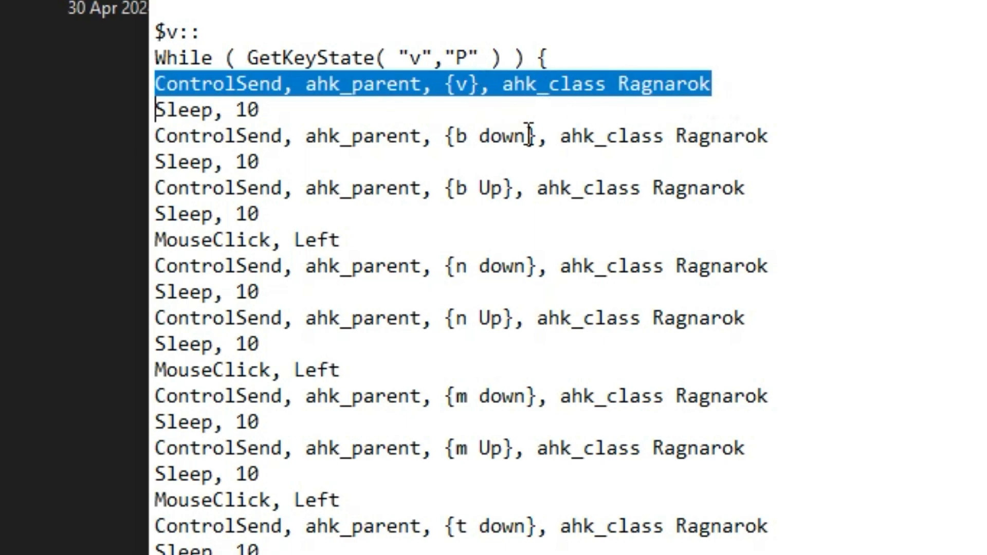
pyautogui.moveTo(340, 226)
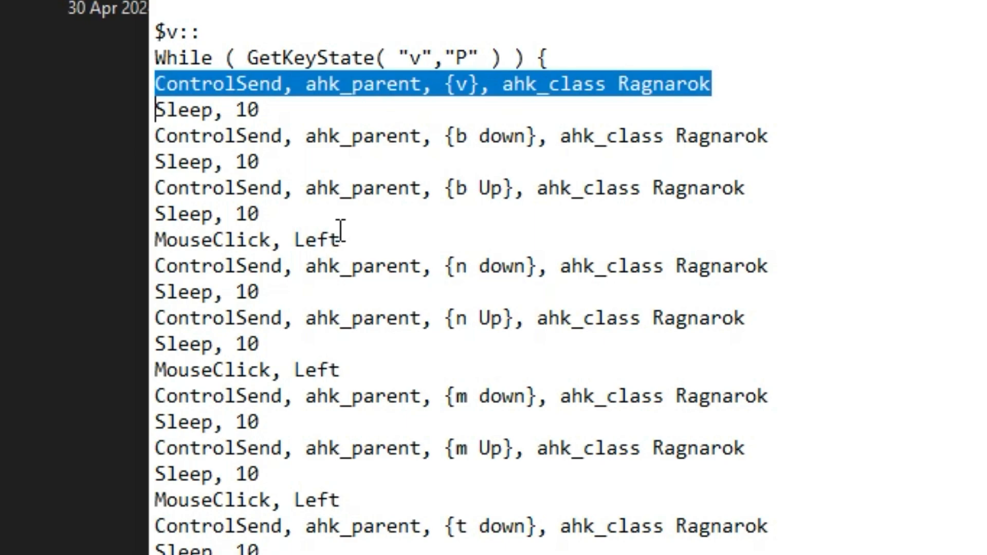
pyautogui.moveTo(532, 94)
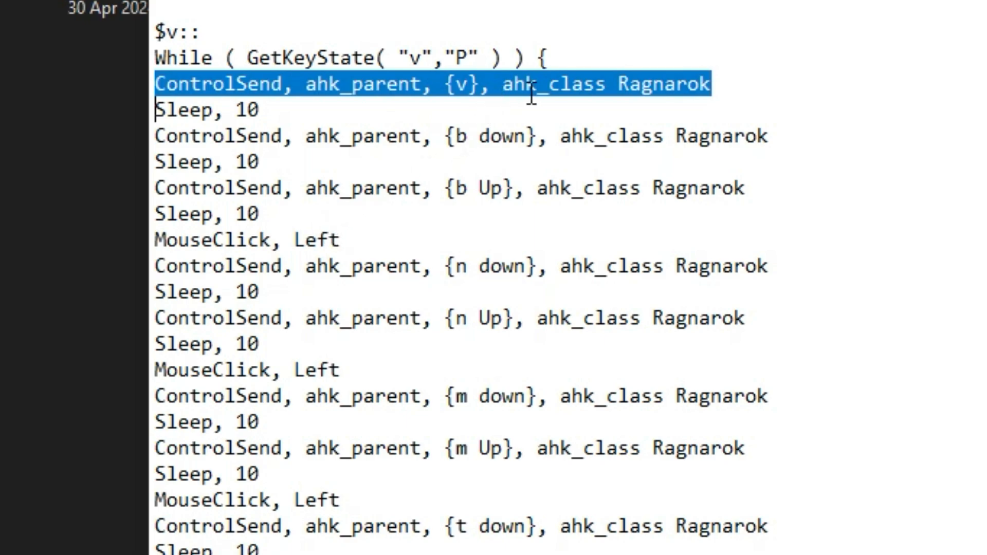
pyautogui.moveTo(691, 13)
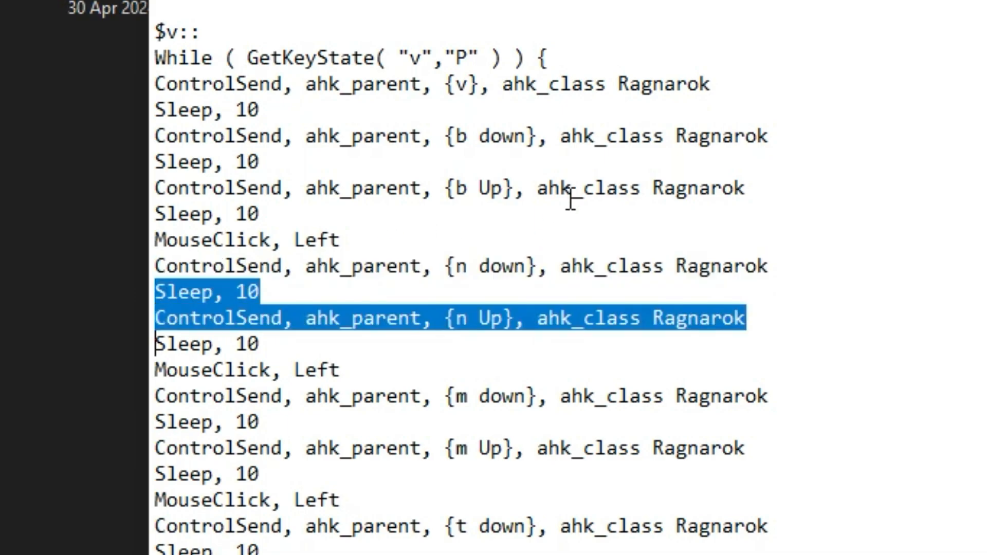
pyautogui.moveTo(516, 287)
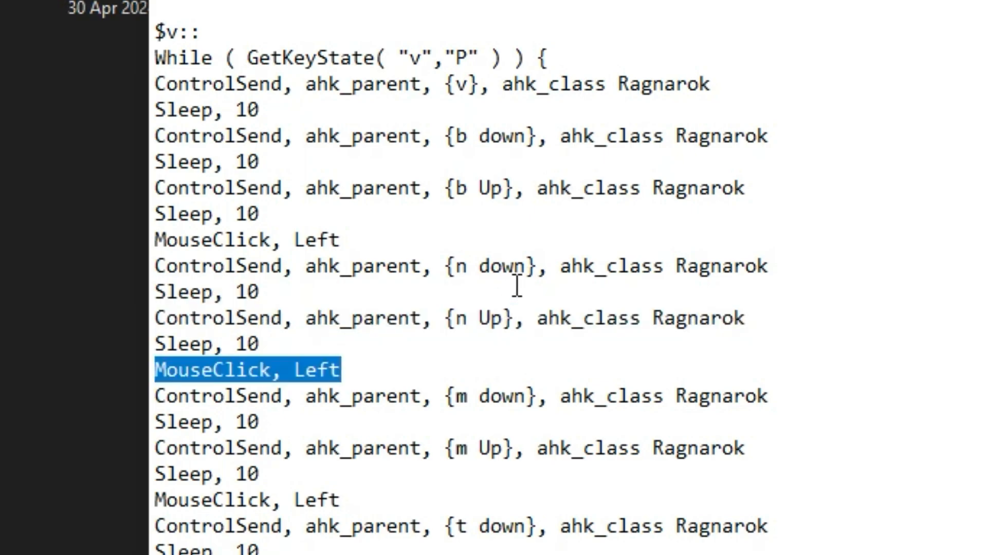
pyautogui.moveTo(324, 379)
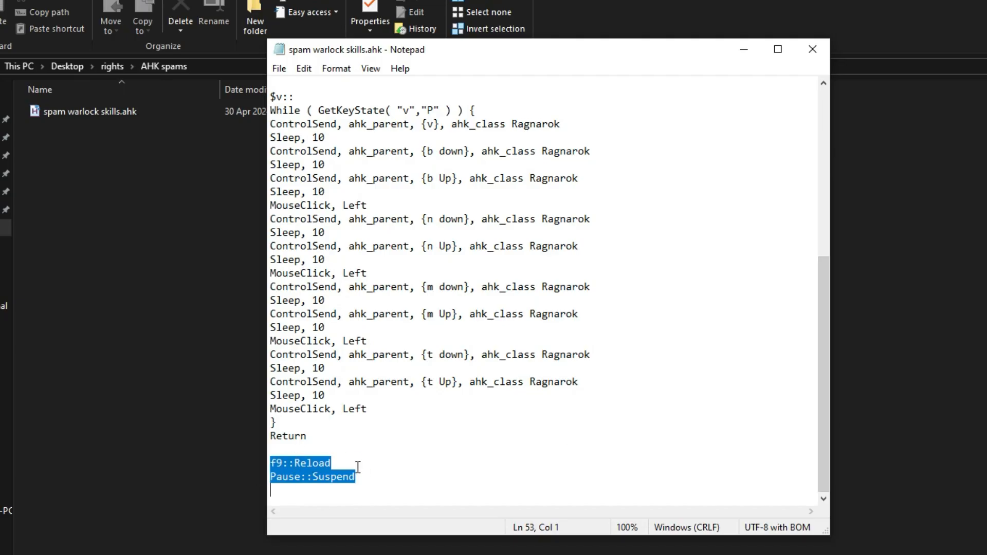
# Close Notepad and run spam warlock skills.ahk as administrator again.
pyautogui.click(811, 50)
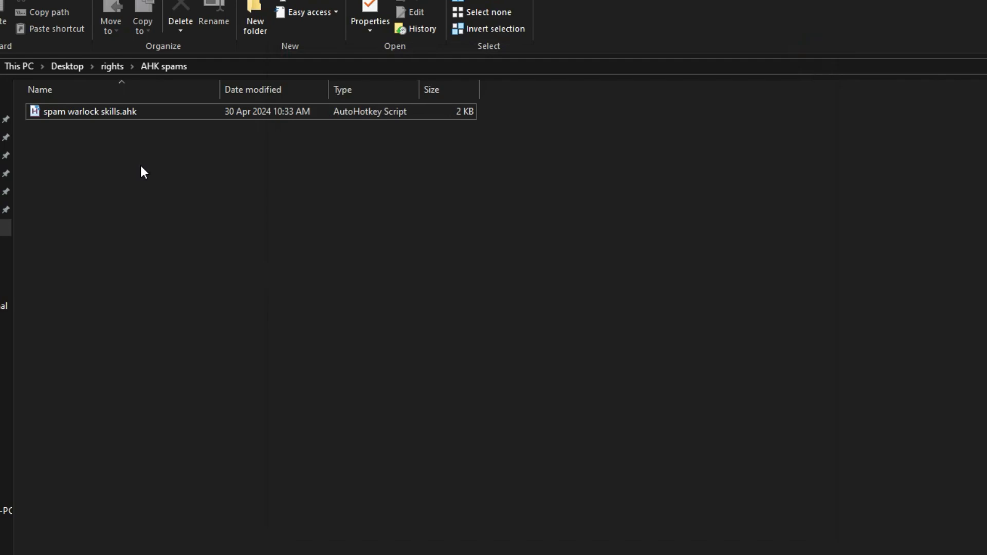
pyautogui.rightClick(90, 111)
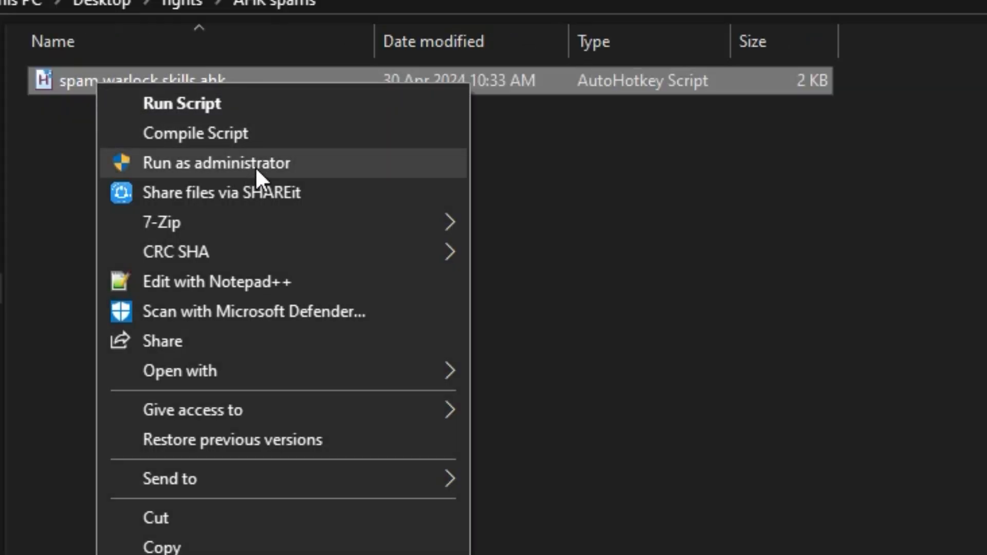
pyautogui.click(217, 162)
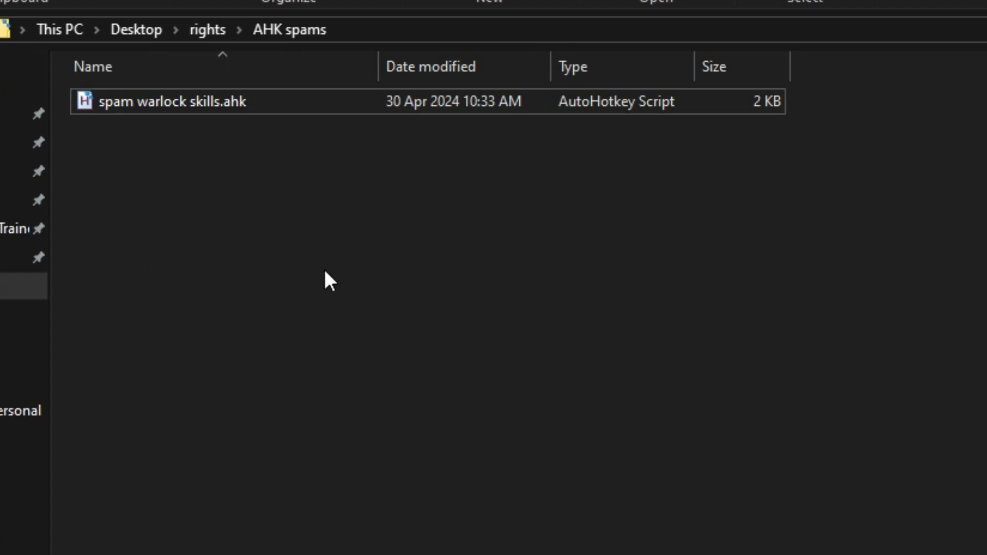
# Create a new text document named 'new spam warlock' in the AHK spams folder.
pyautogui.rightClick(329, 279)
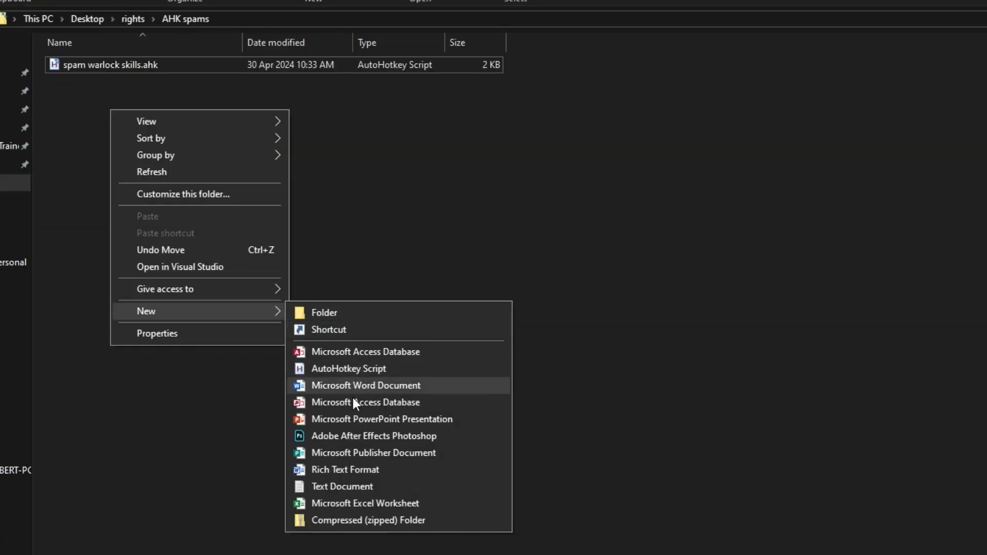
pyautogui.moveTo(341, 486)
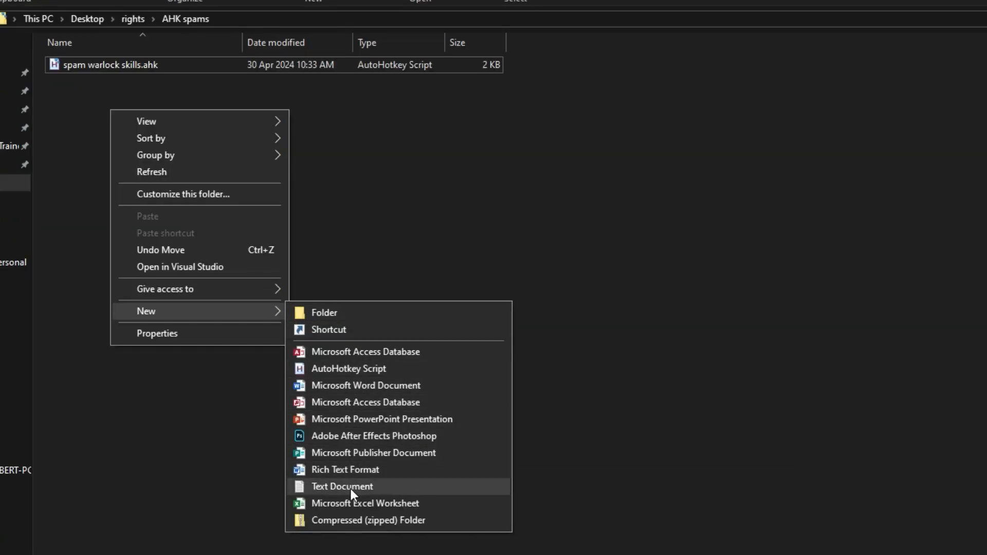
pyautogui.click(341, 486)
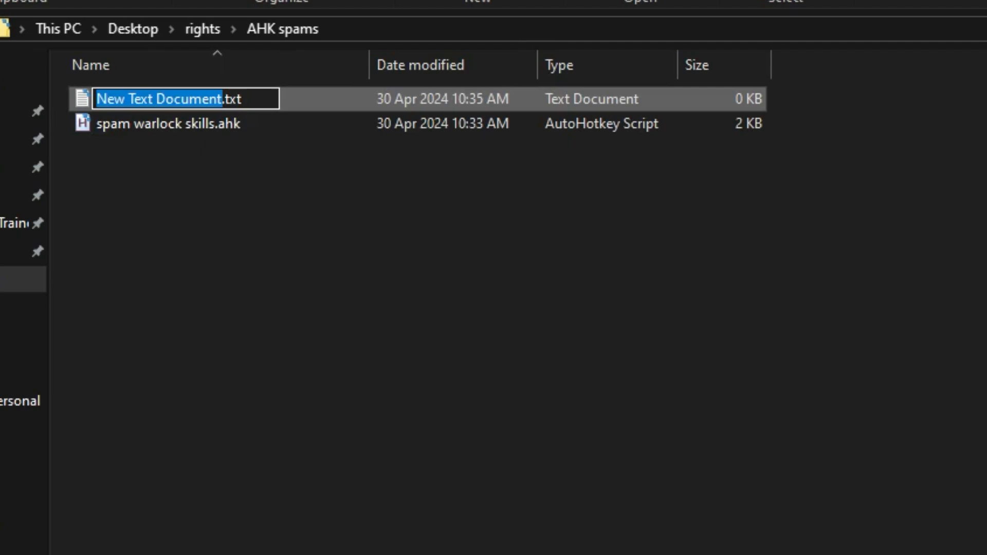
pyautogui.write('new spam warloc.txt')
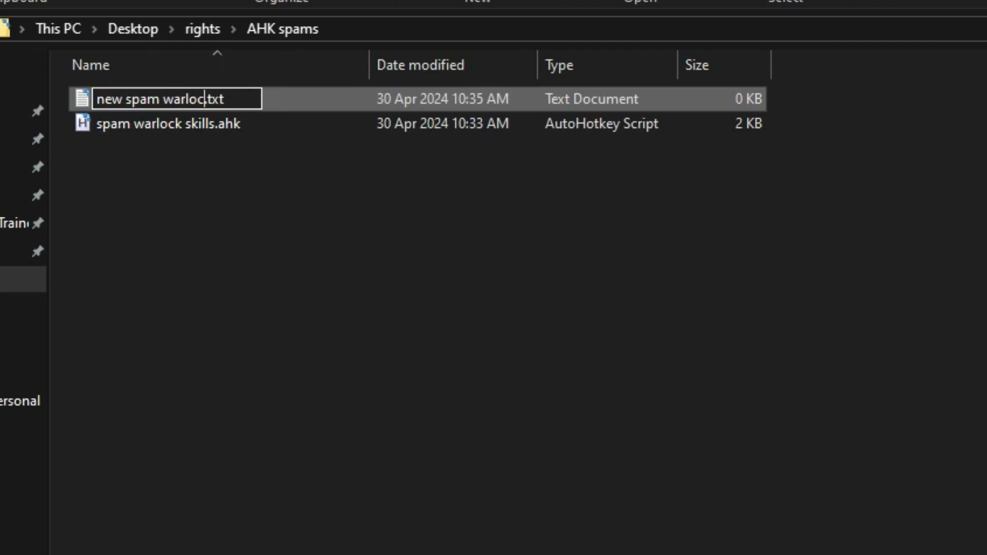
pyautogui.write('k')
pyautogui.press('Enter')
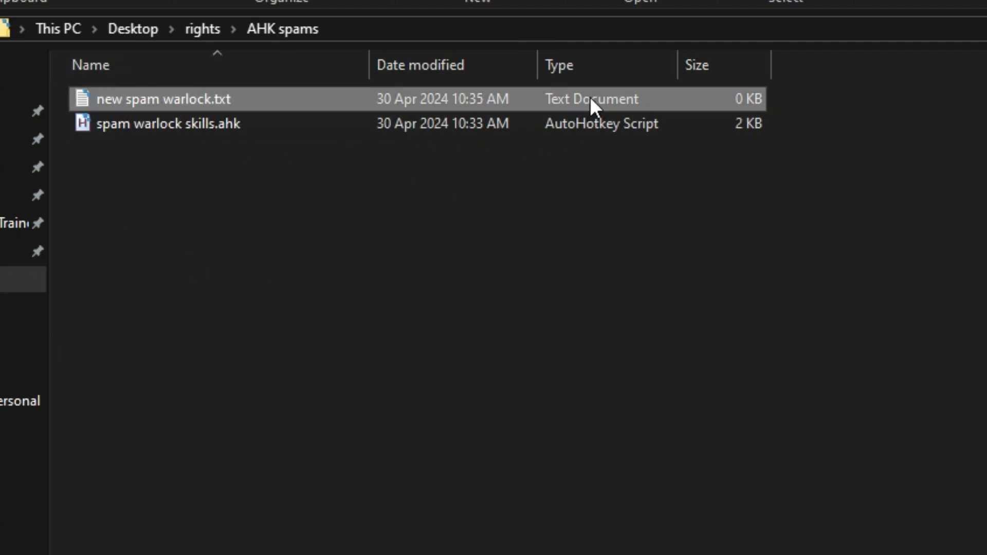
# Open the original script in Notepad, copy it all, and paste it into new spam warlock.txt.
pyautogui.rightClick(166, 123)
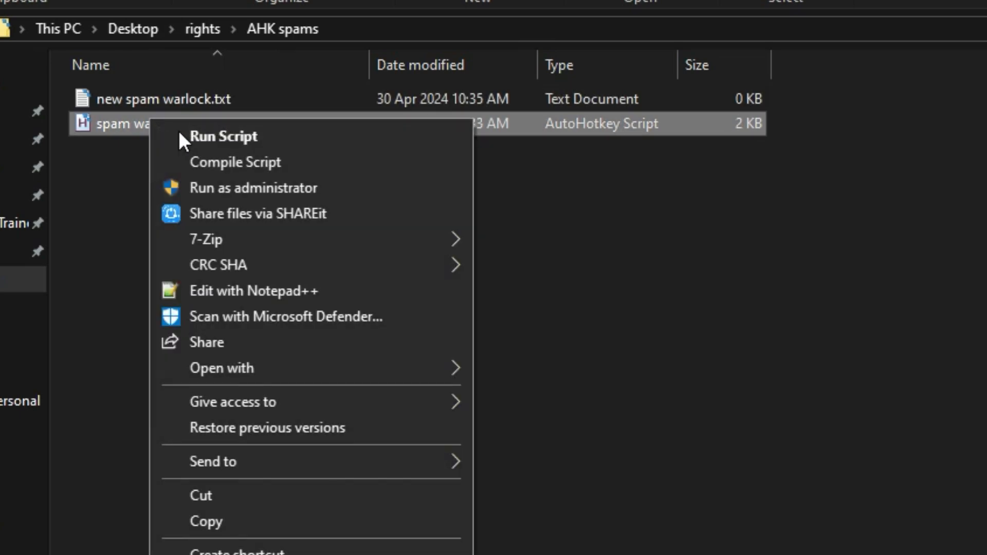
pyautogui.click(221, 368)
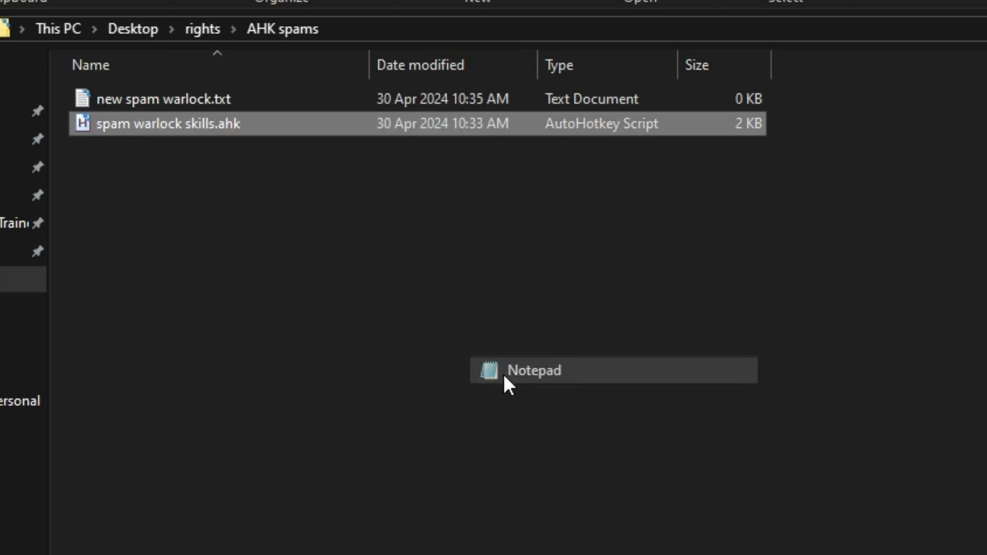
pyautogui.click(532, 370)
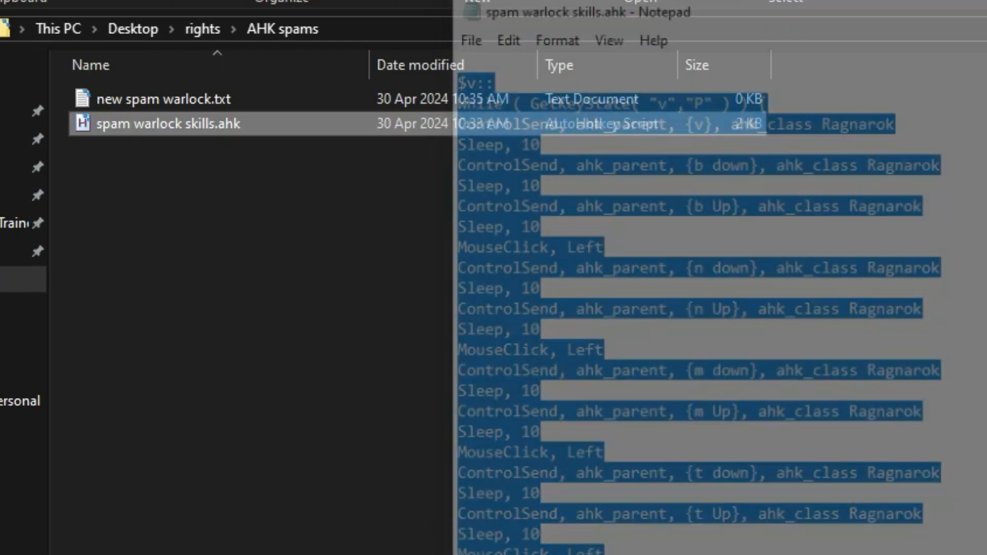
pyautogui.doubleClick(161, 99)
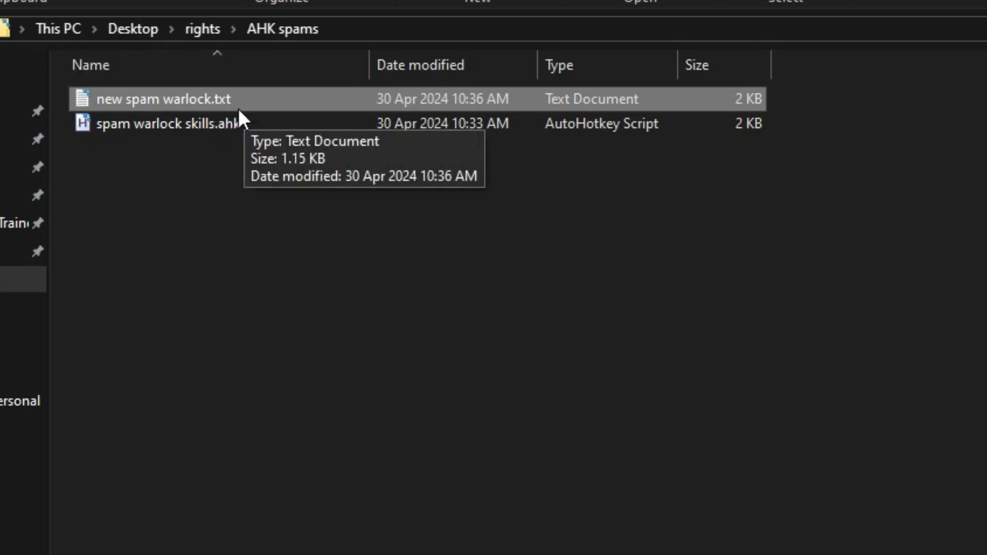
# Rename the file's extension from txt to ahk, making it 'new spam warlock.ahk'.
pyautogui.click(164, 98)
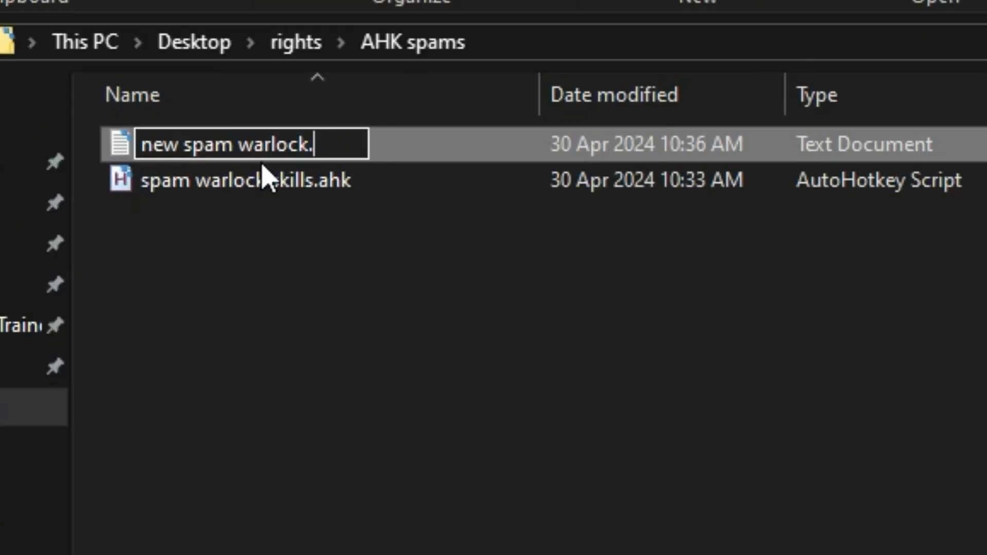
pyautogui.write('ah')
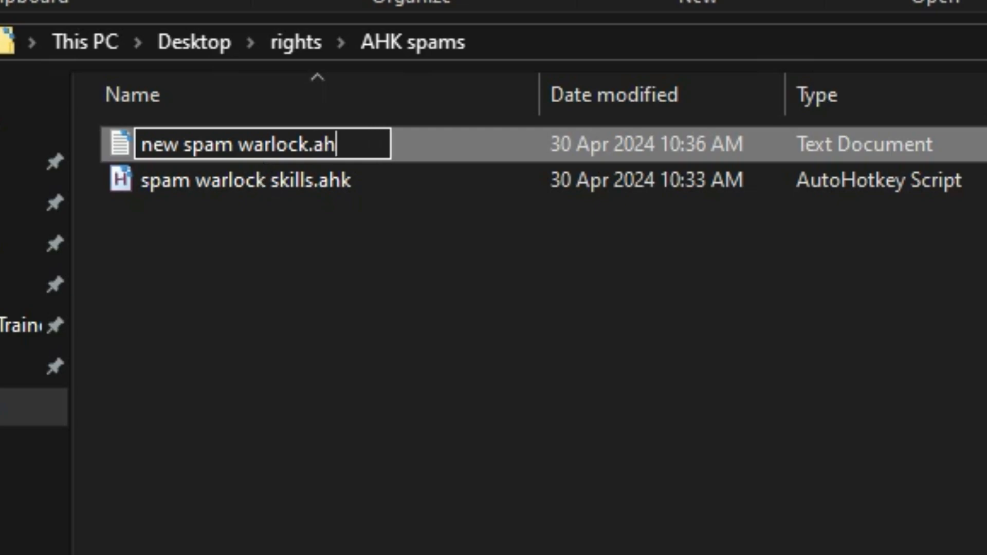
pyautogui.write('k')
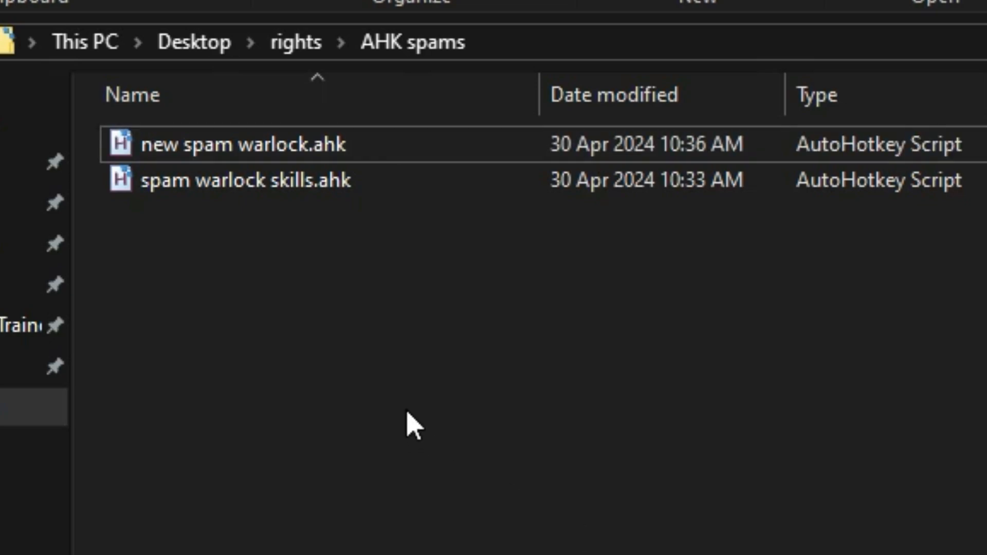
pyautogui.moveTo(145, 146)
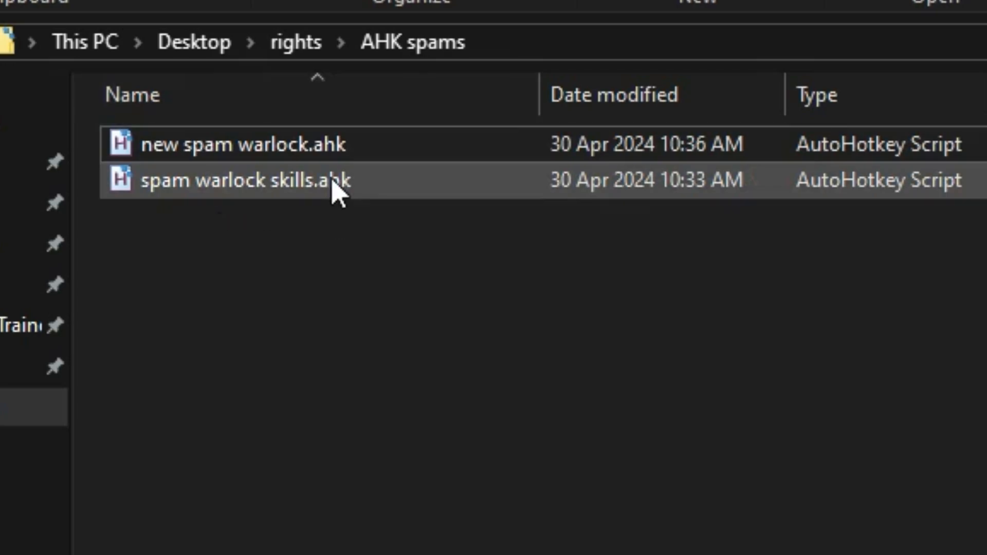
pyautogui.moveTo(339, 181)
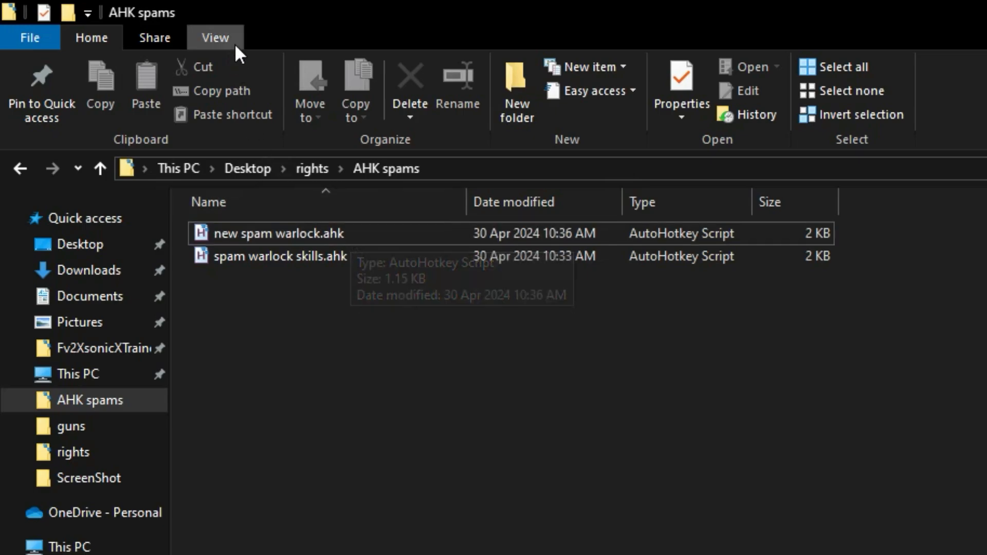
pyautogui.click(215, 37)
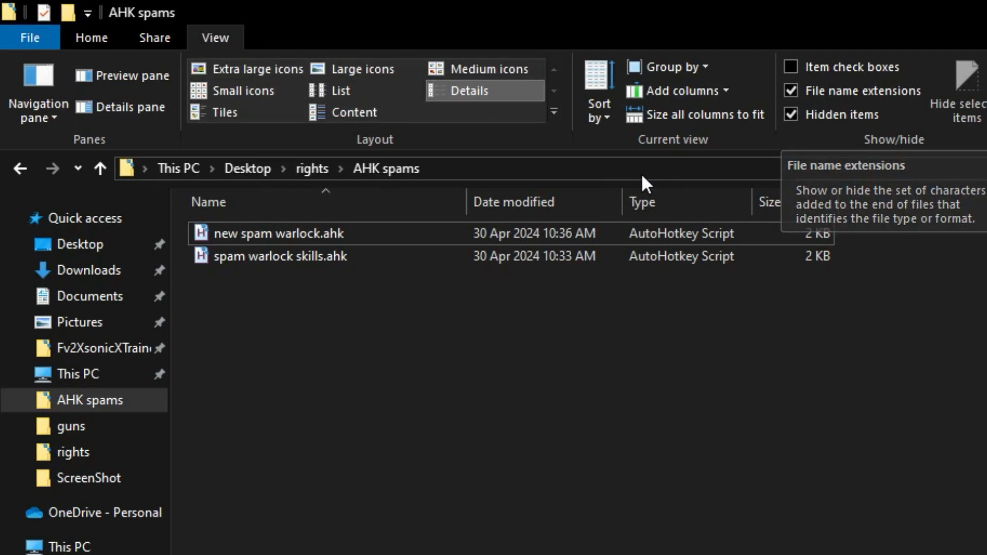
pyautogui.moveTo(598, 390)
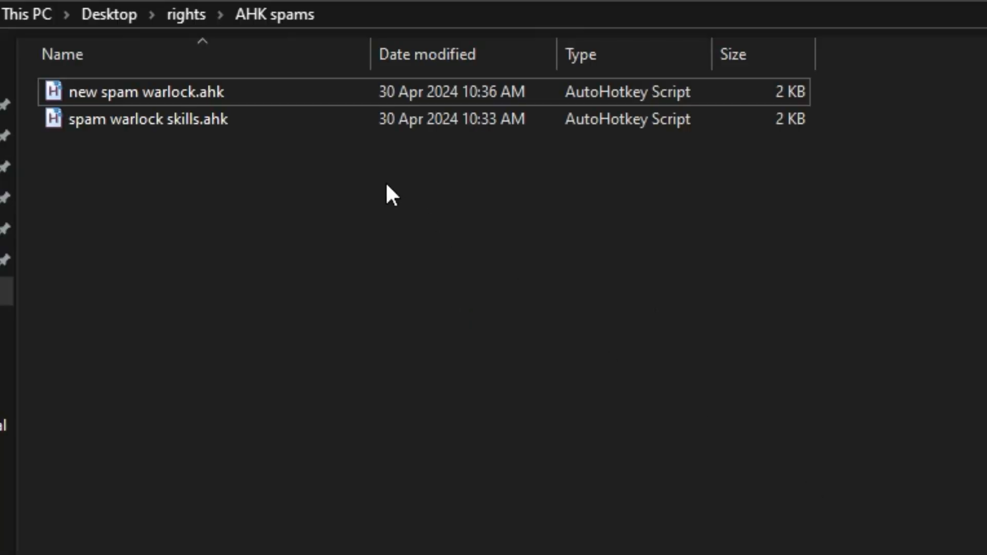
# Run new spam warlock.ahk from its context menu so it joins the background tray apps.
pyautogui.rightClick(145, 92)
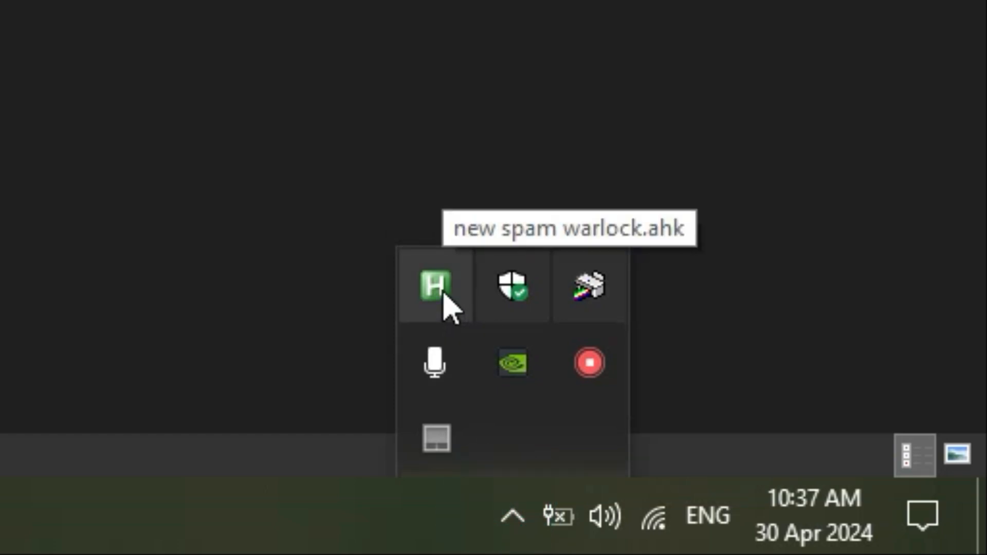
pyautogui.moveTo(447, 308)
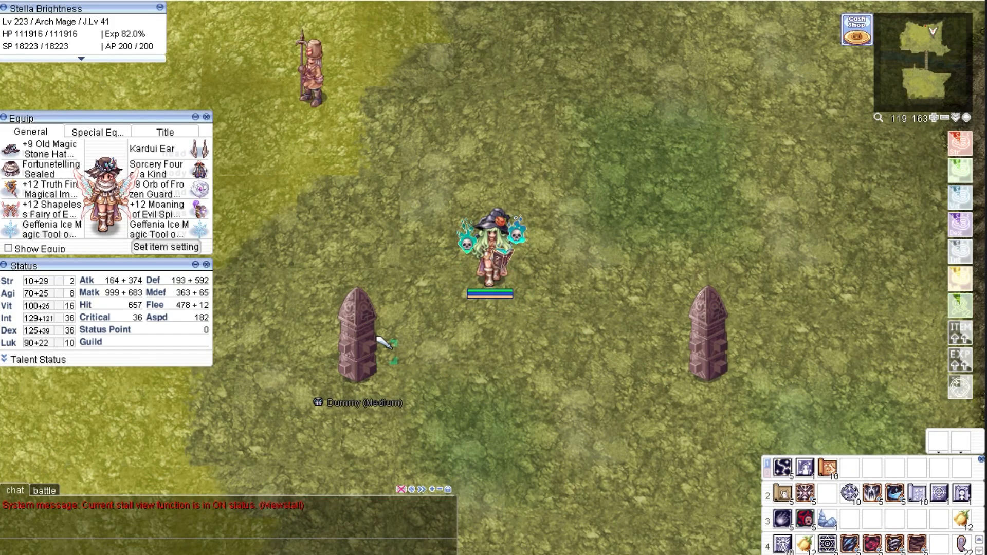
# Cast the spammed Comet combo on the left training dummy for over 10 million damage.
pyautogui.click(359, 327)
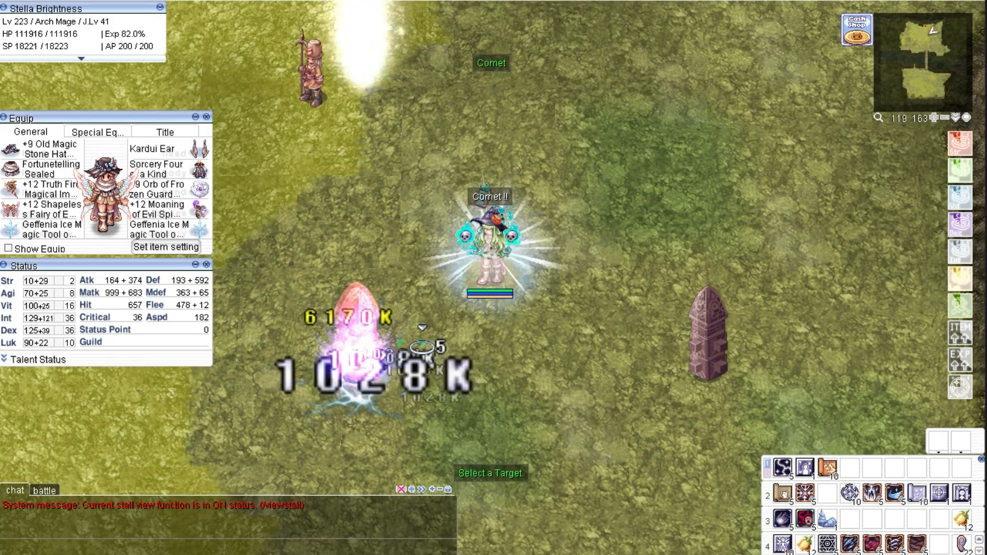